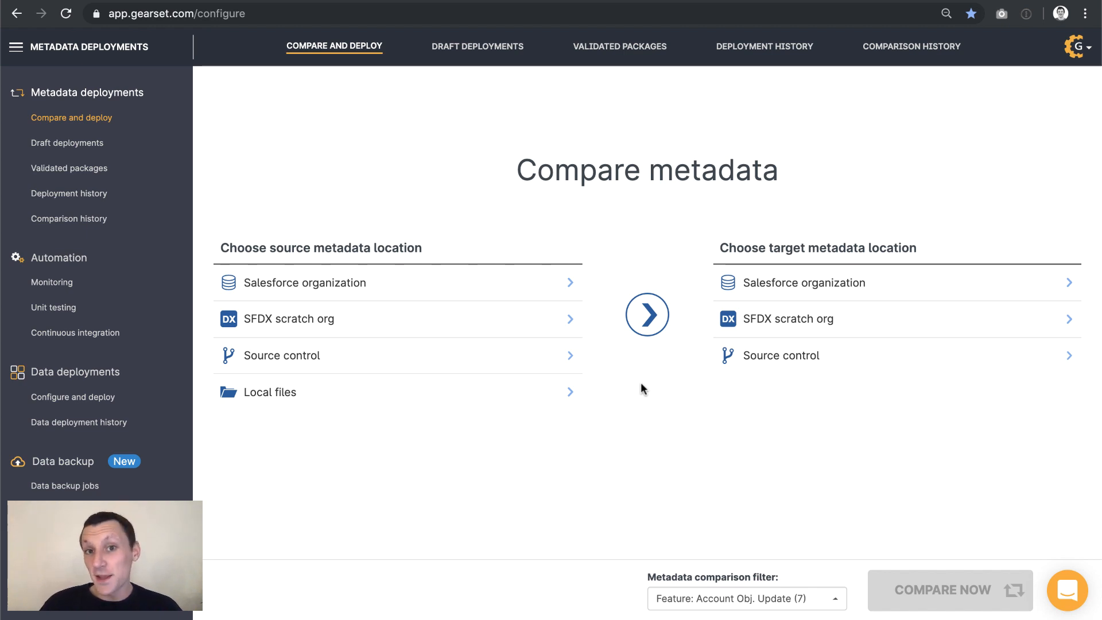
mouse_move(773, 319)
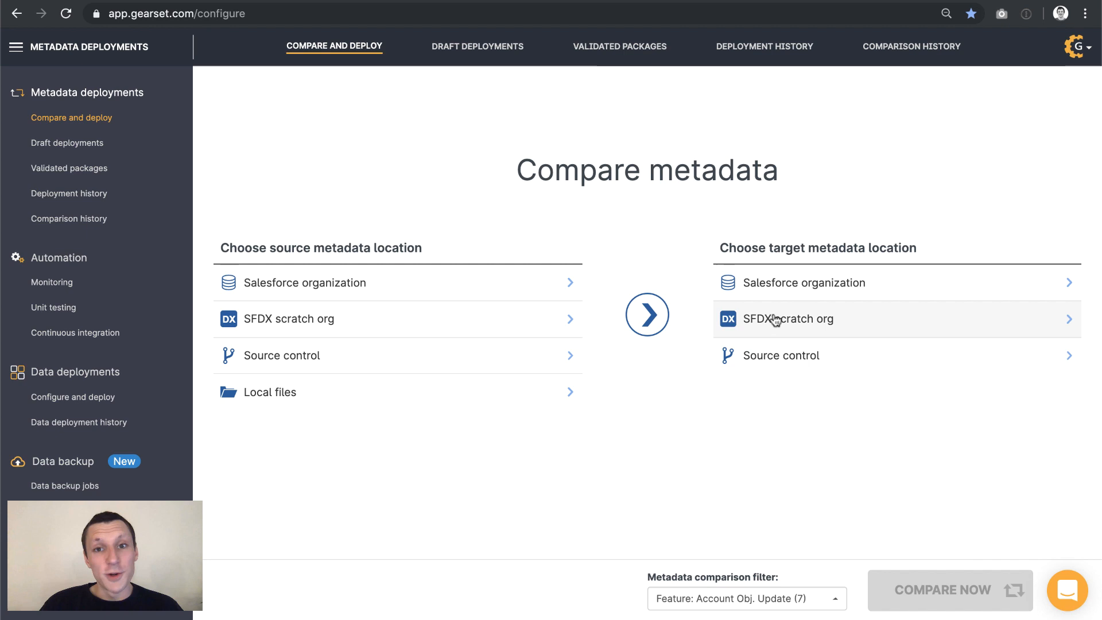
Set an SFDX scratch org as the comparison target and start a new scratch org.
click(789, 318)
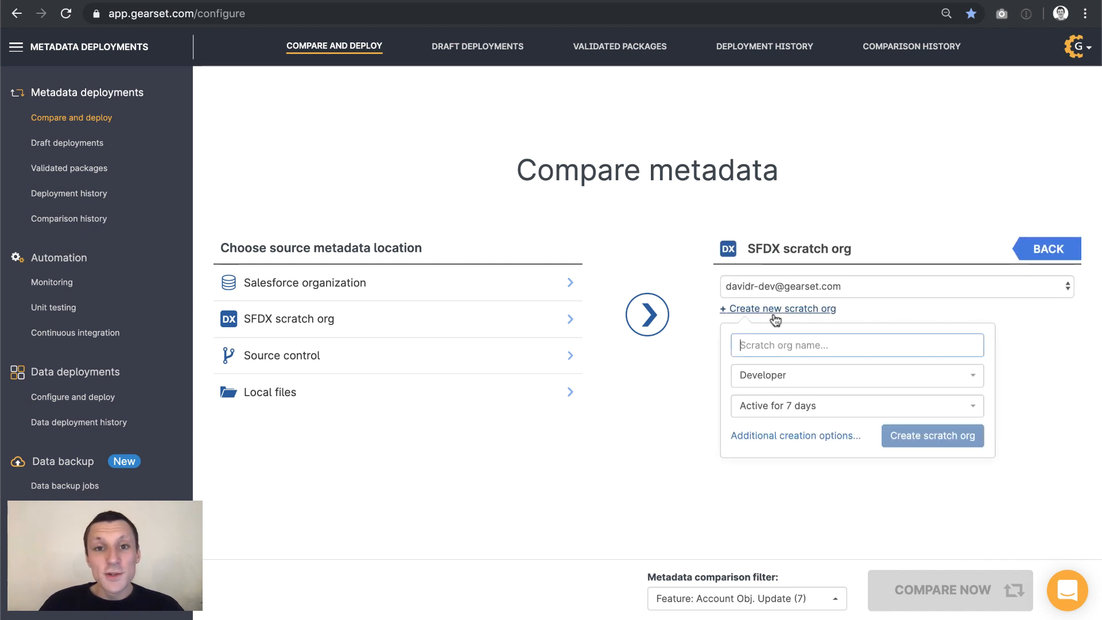
click(855, 375)
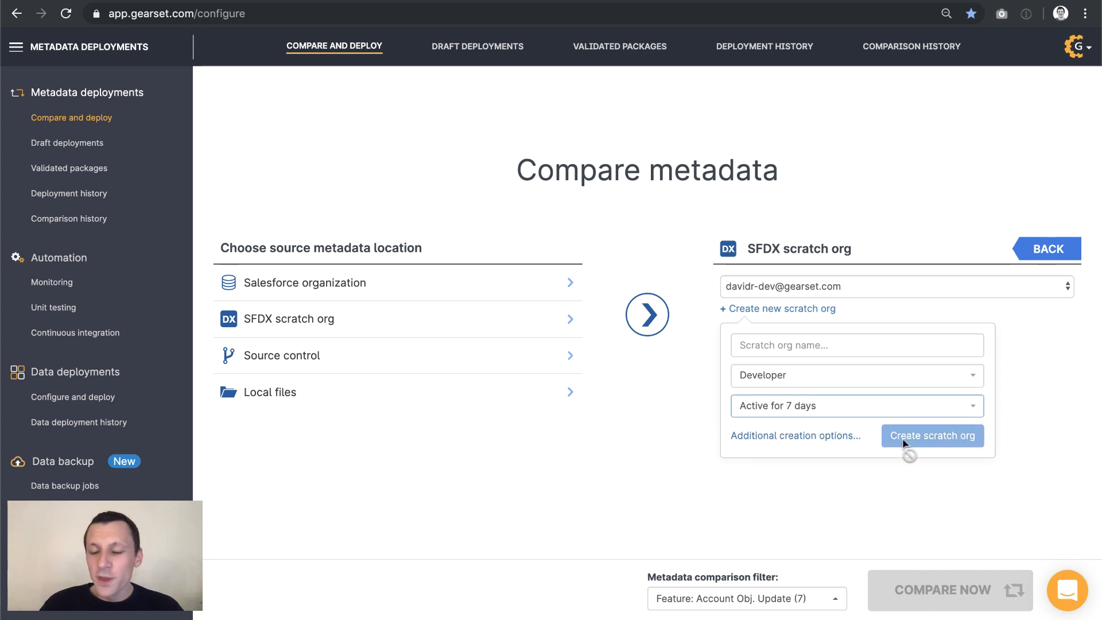
Open the full scratch org definition page and review its settings, features and package sections.
click(796, 435)
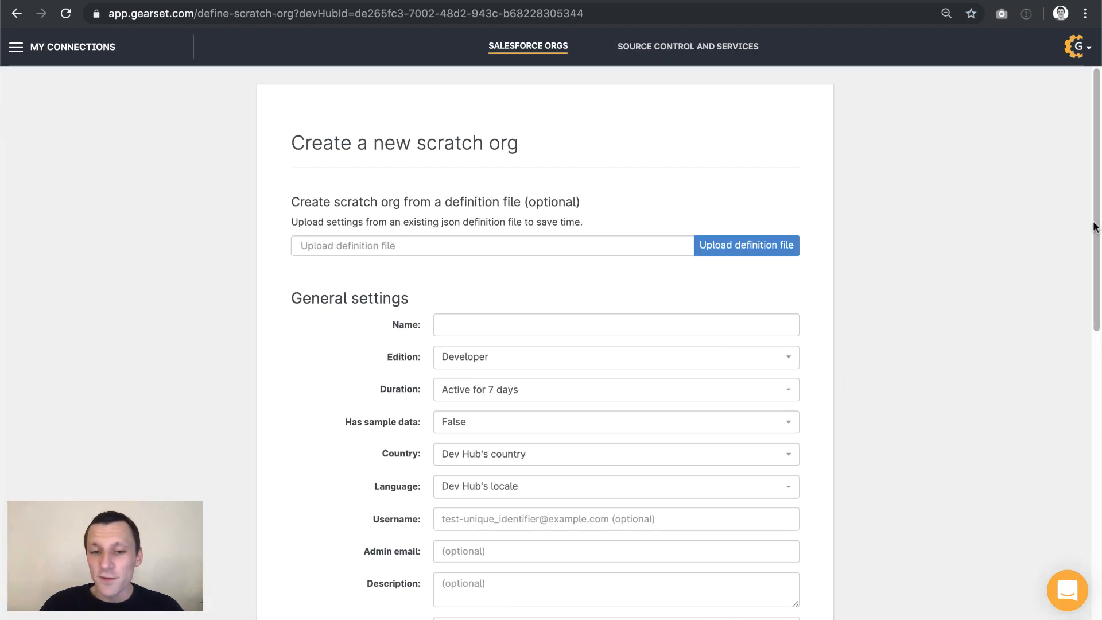
scroll(down, 3)
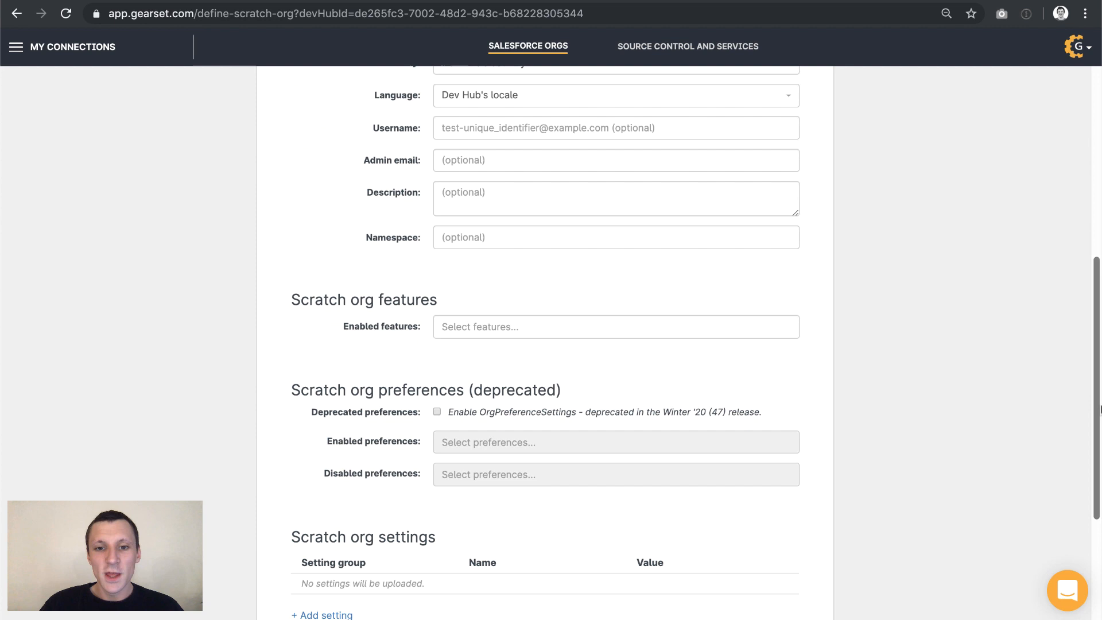
scroll(down, 3)
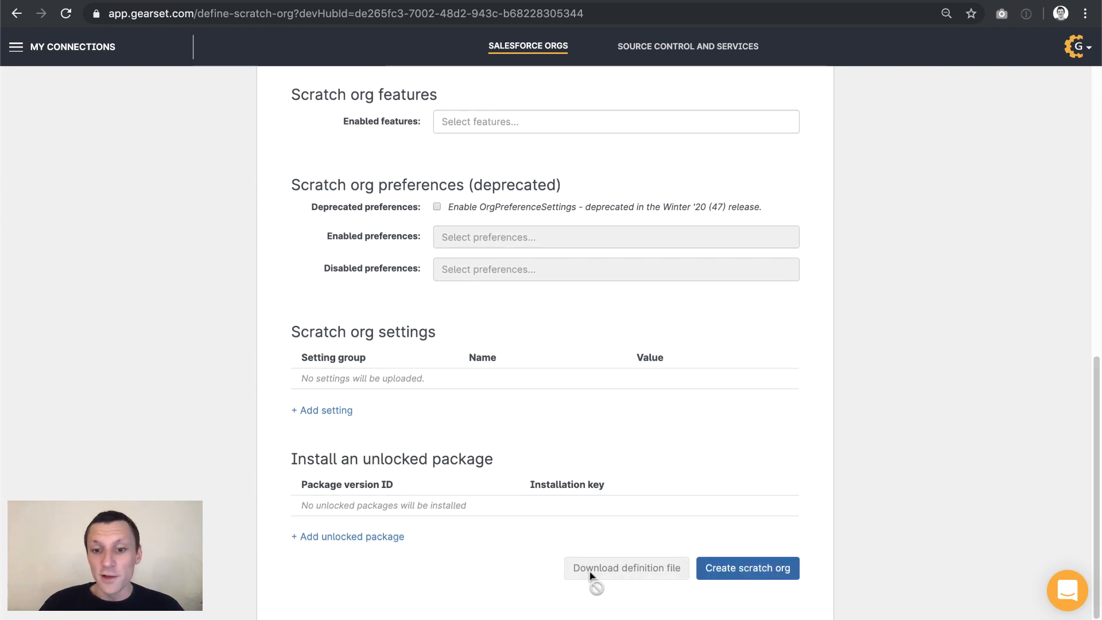
mouse_move(675, 576)
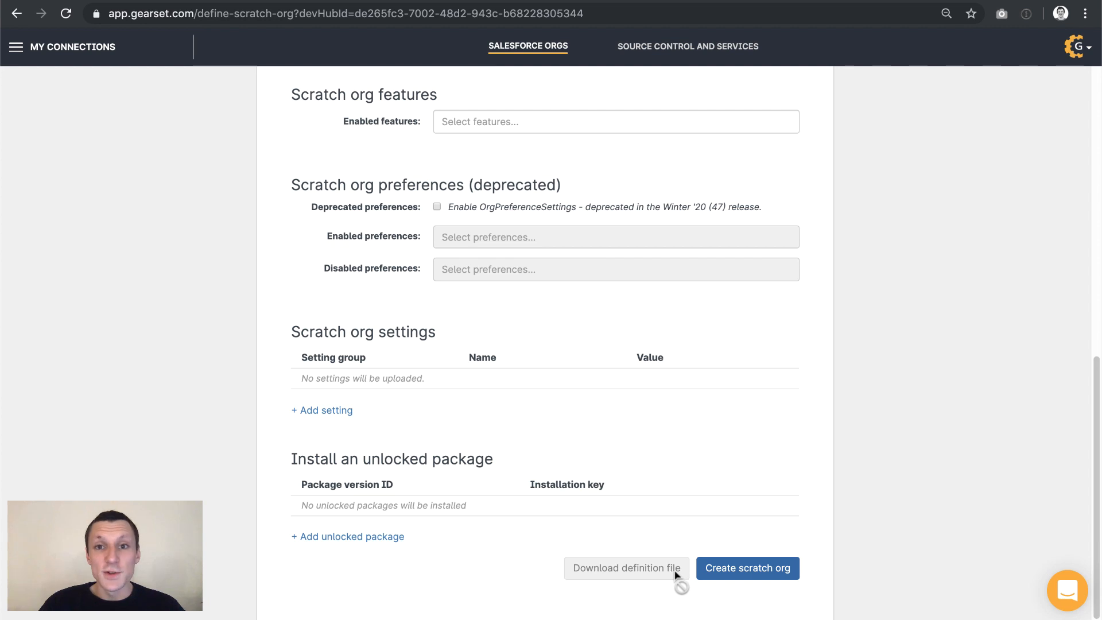
scroll(up, 3)
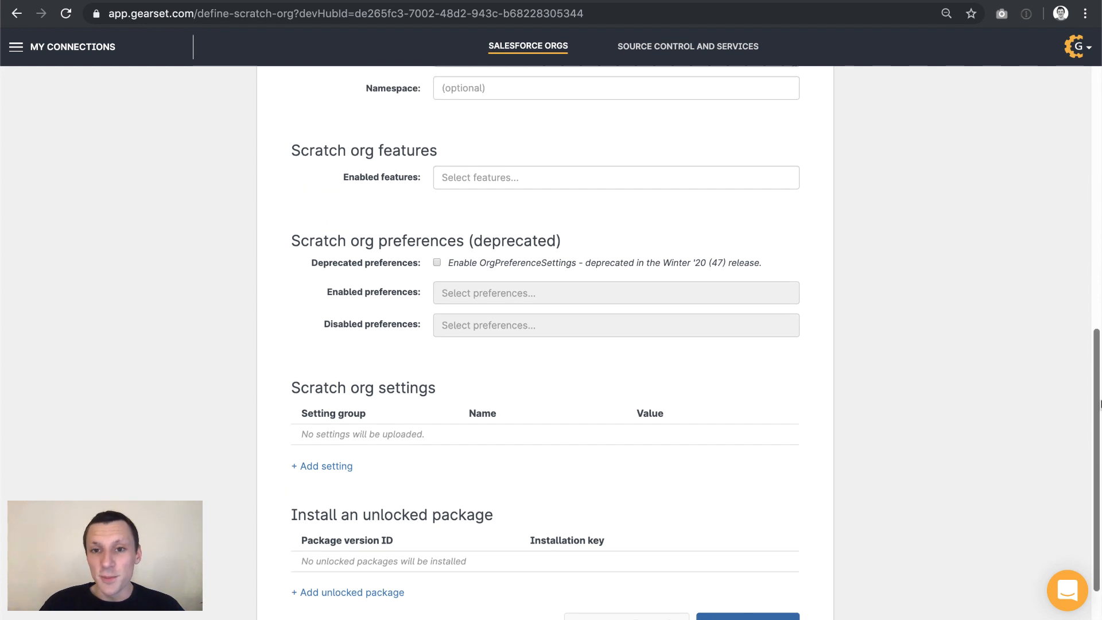
scroll(up, 3)
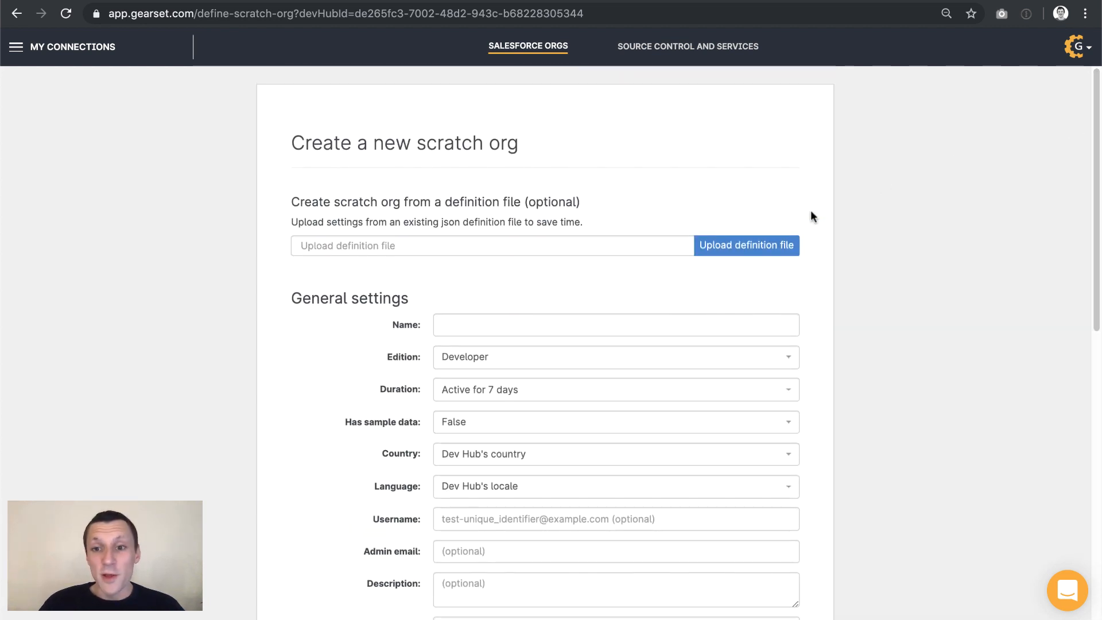
Upload DataTesting.json as the definition file and create the scratch org.
click(746, 245)
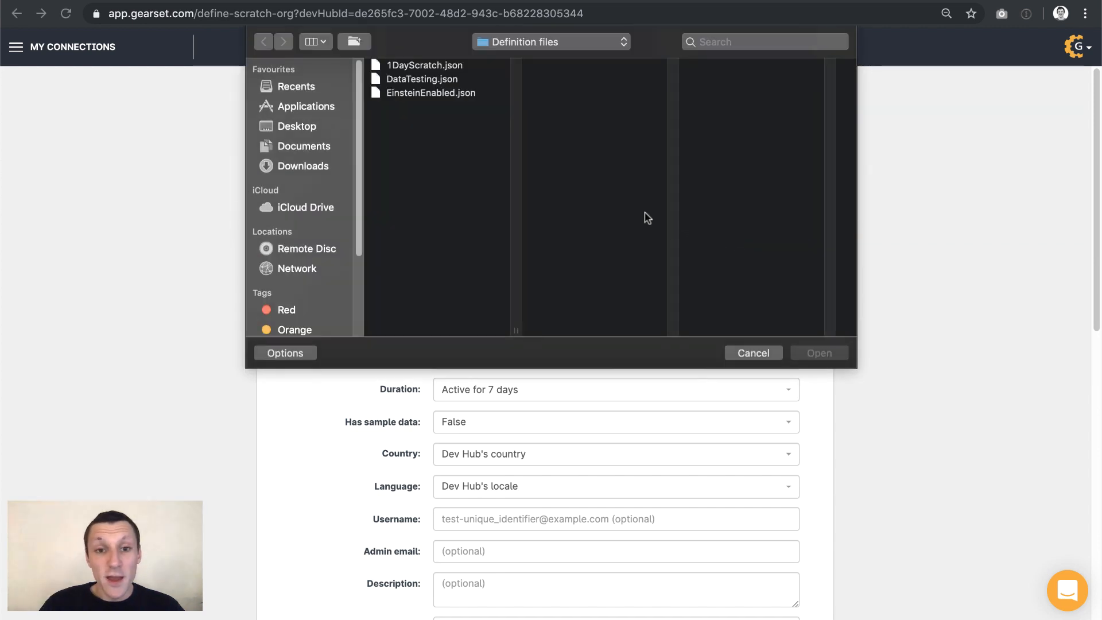
click(752, 353)
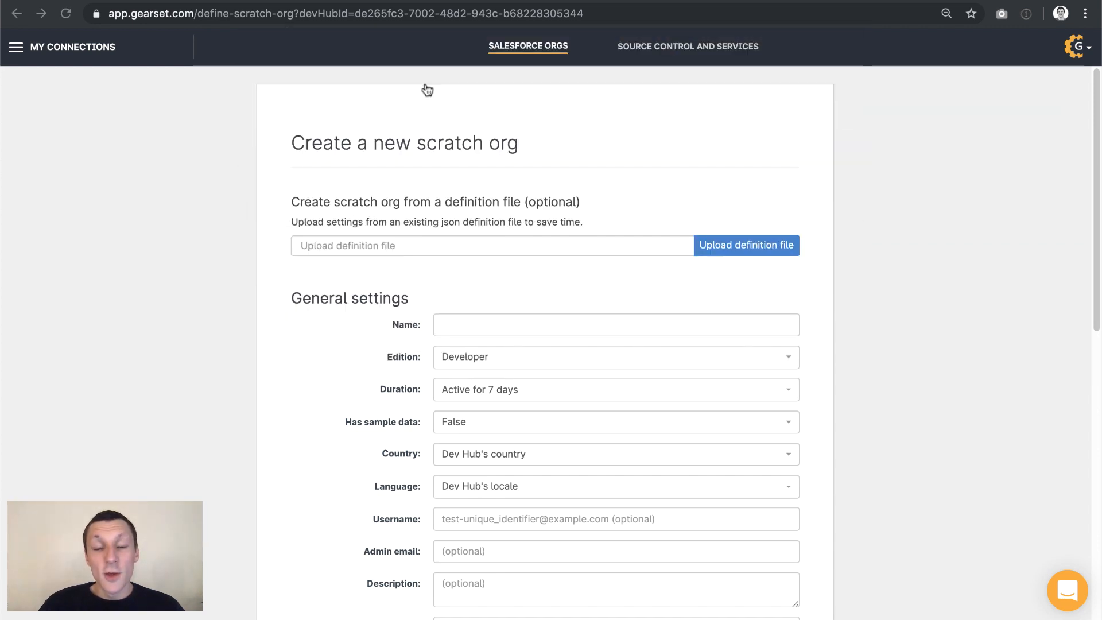
click(746, 245)
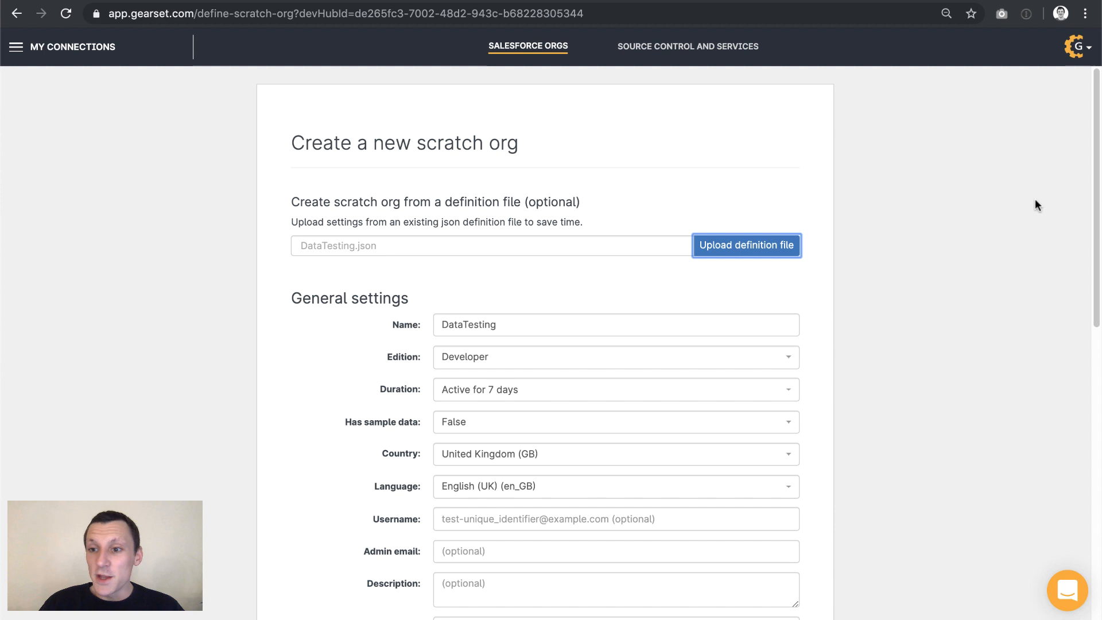
scroll(down, 3)
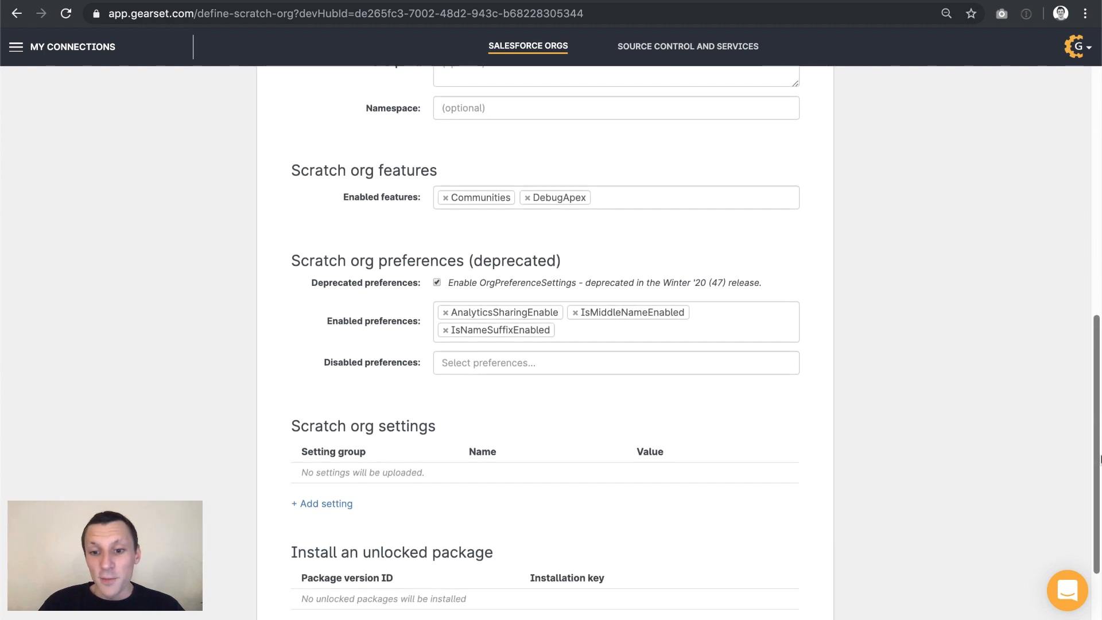
scroll(down, 3)
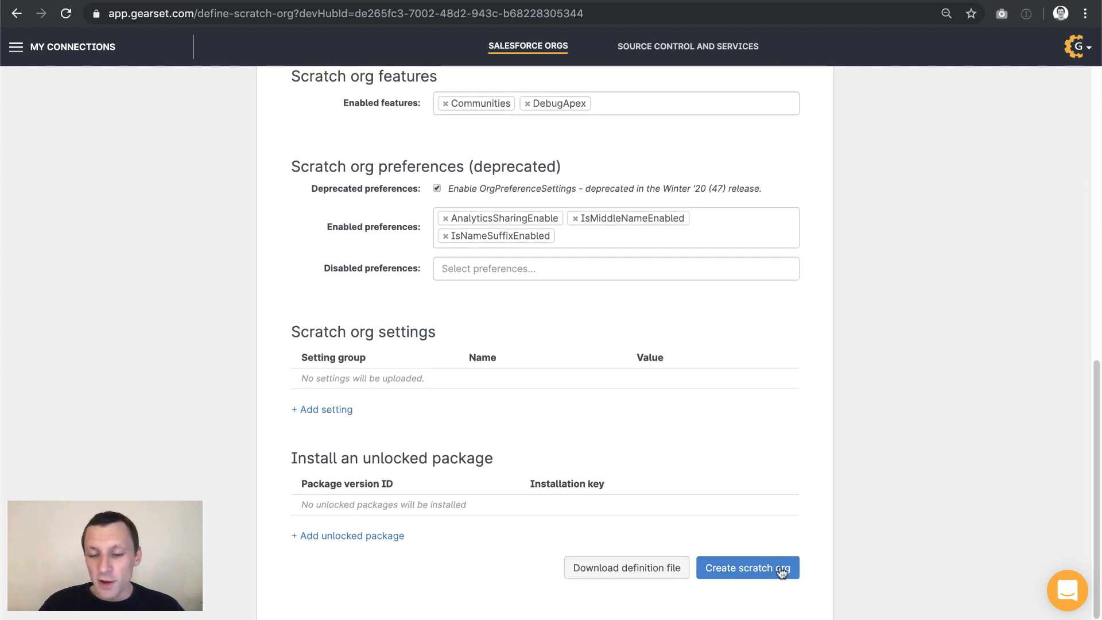
click(747, 567)
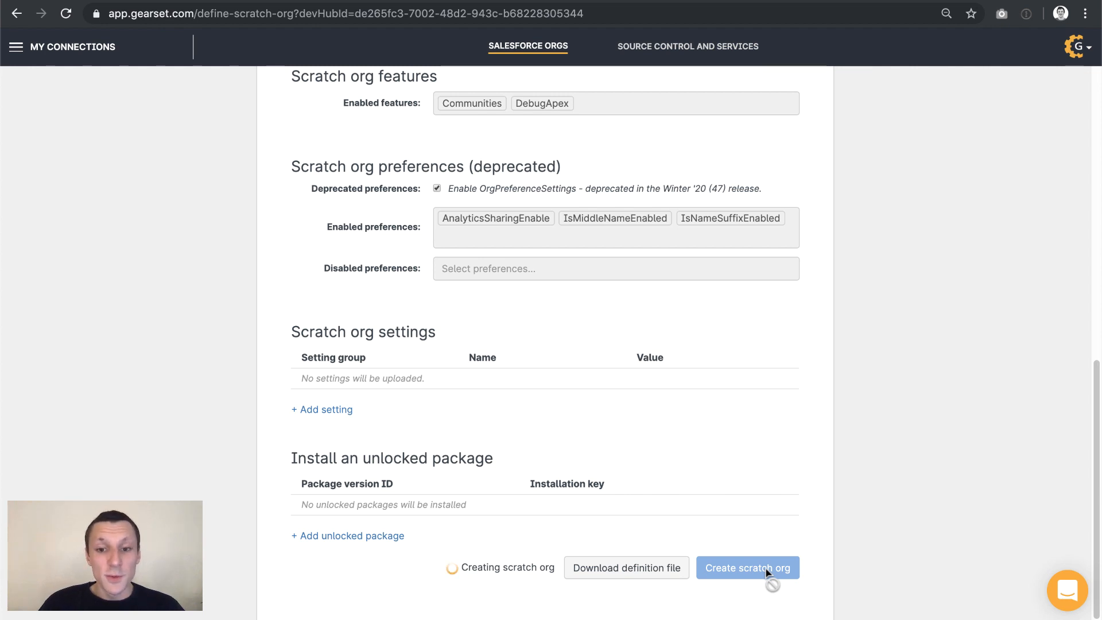
click(746, 567)
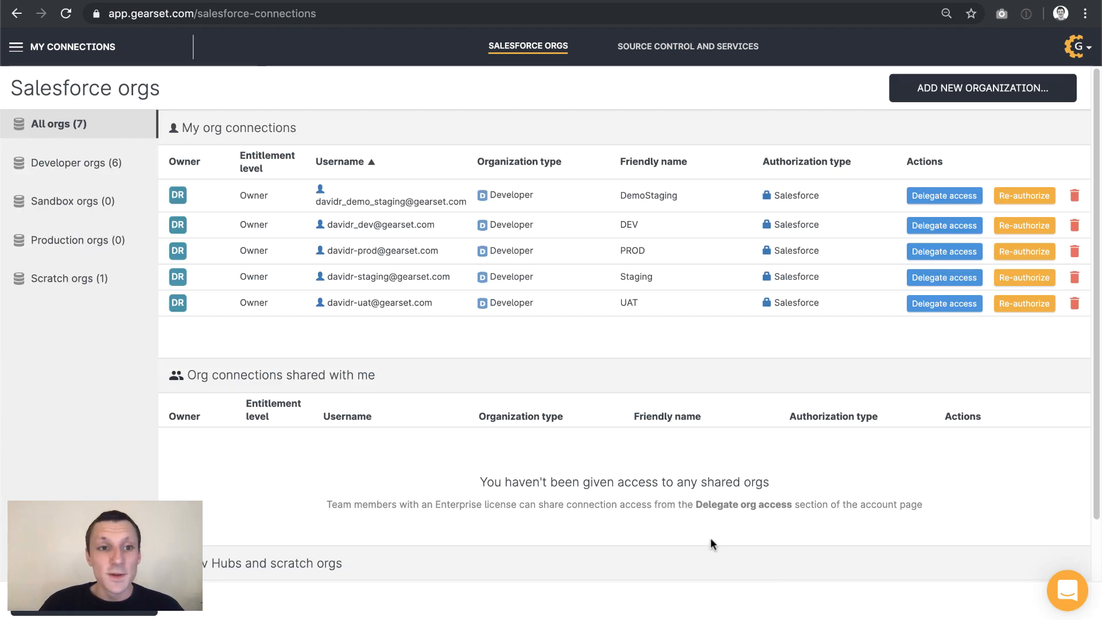
Pair the davidr-dev developer org as source with the DataTesting scratch org target.
click(16, 46)
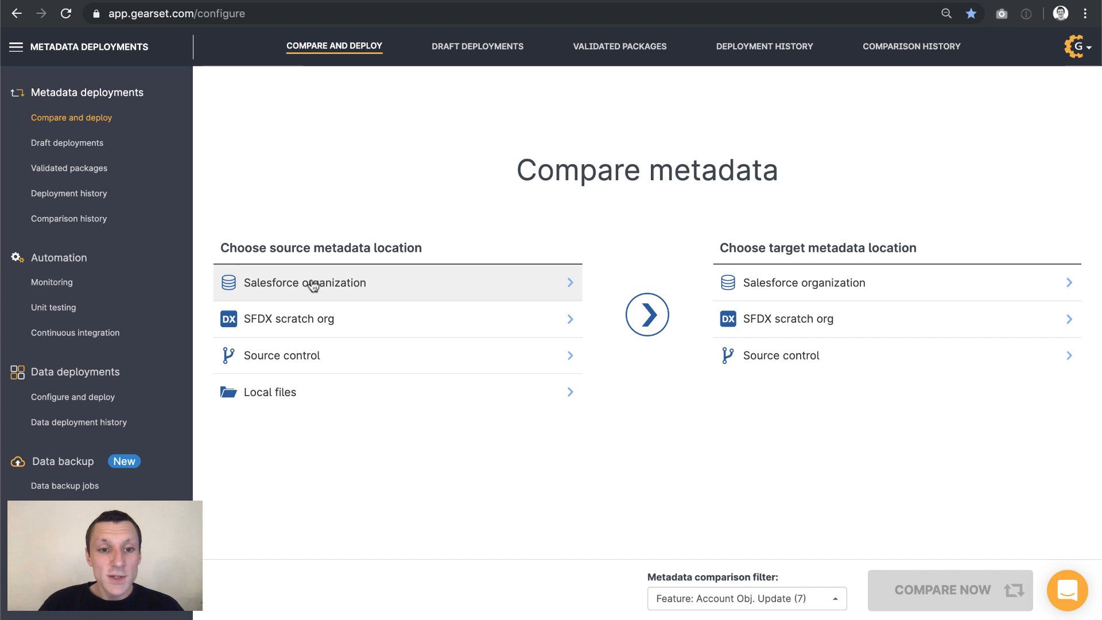
click(304, 282)
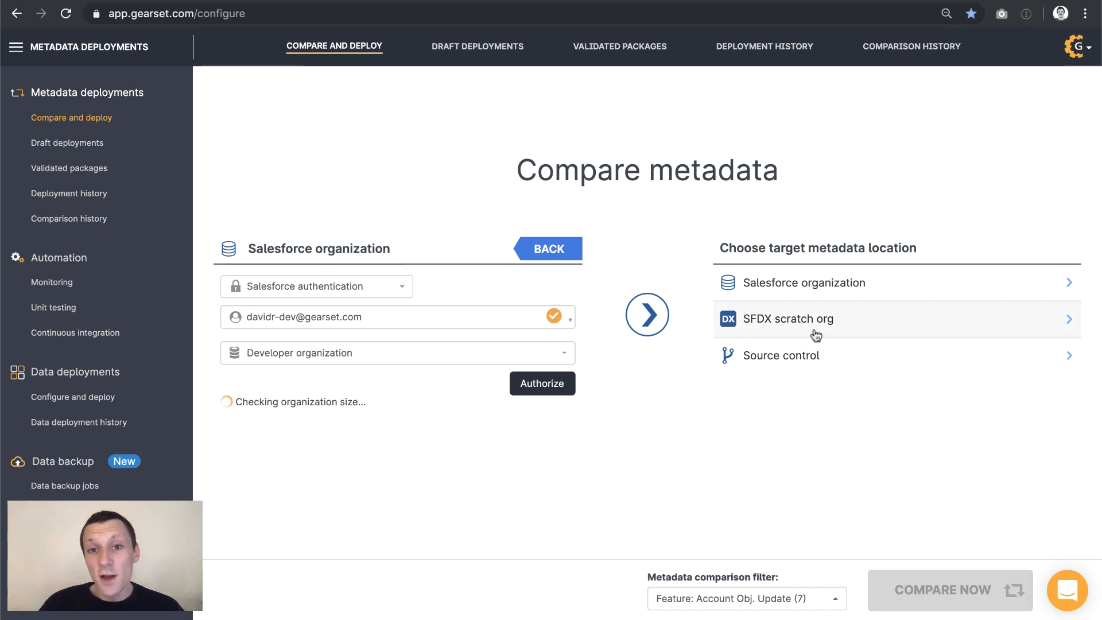
click(786, 318)
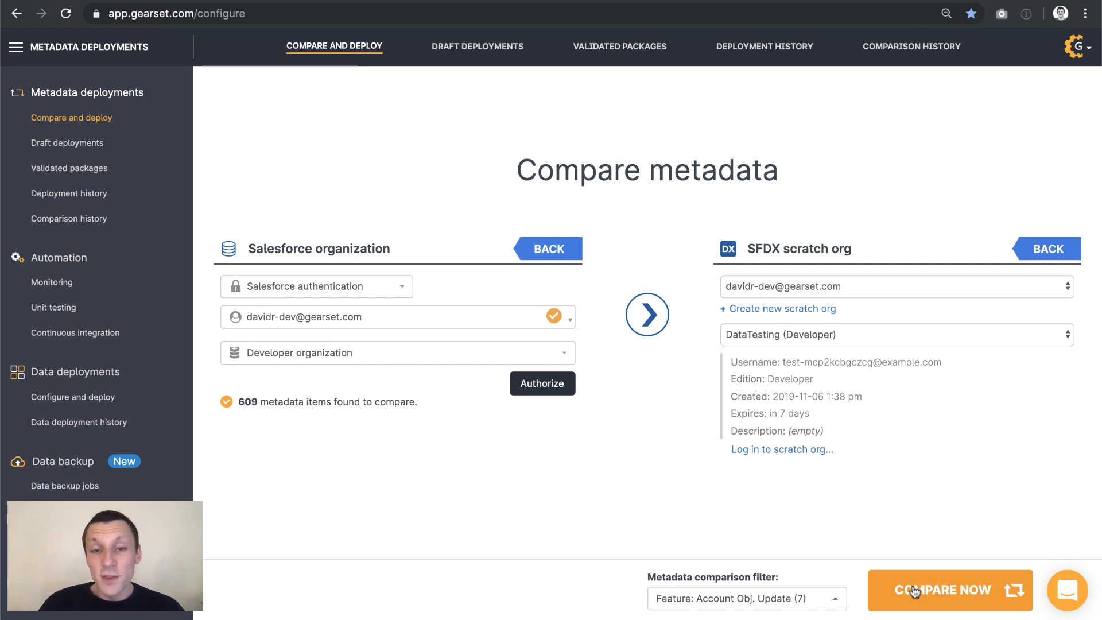
Run the comparison and select the changed Account.Name and Account.OwnerId fields.
click(949, 589)
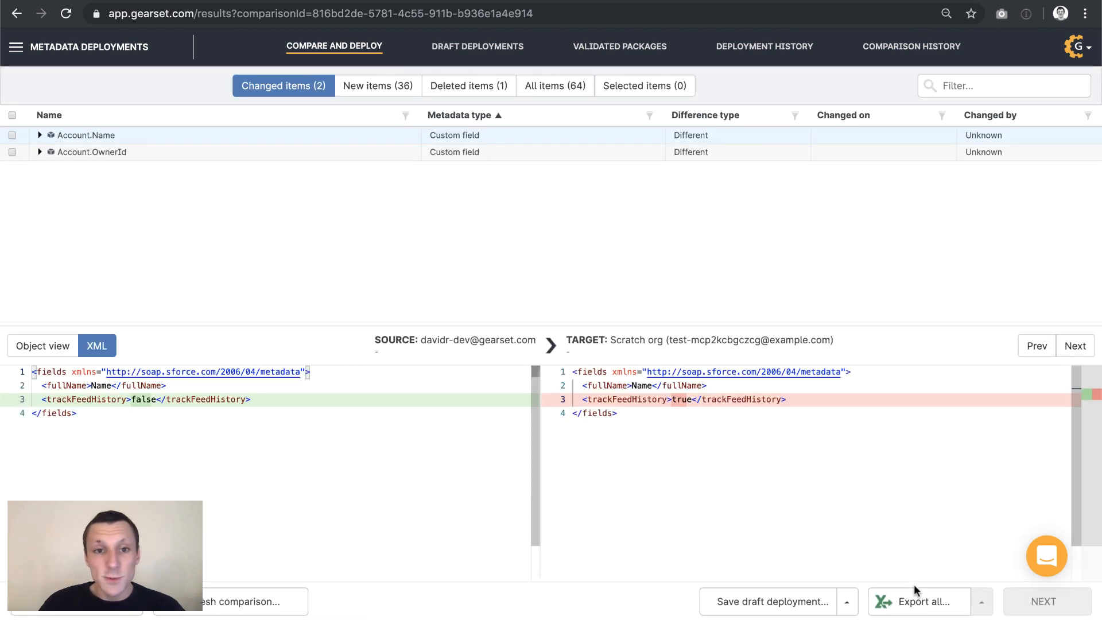
mouse_move(383, 169)
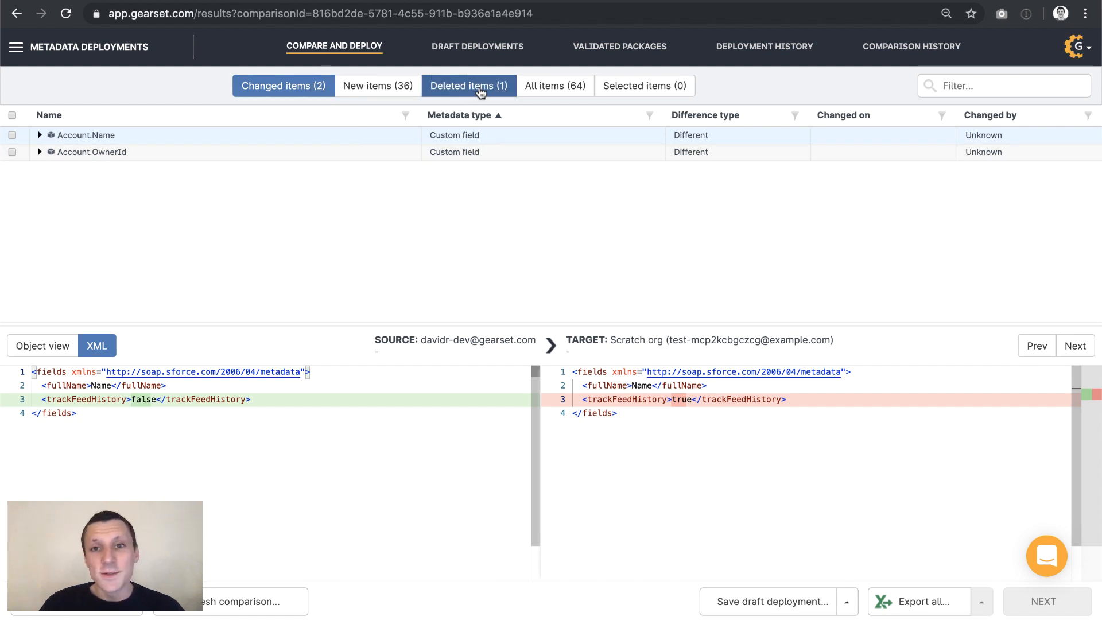
click(283, 85)
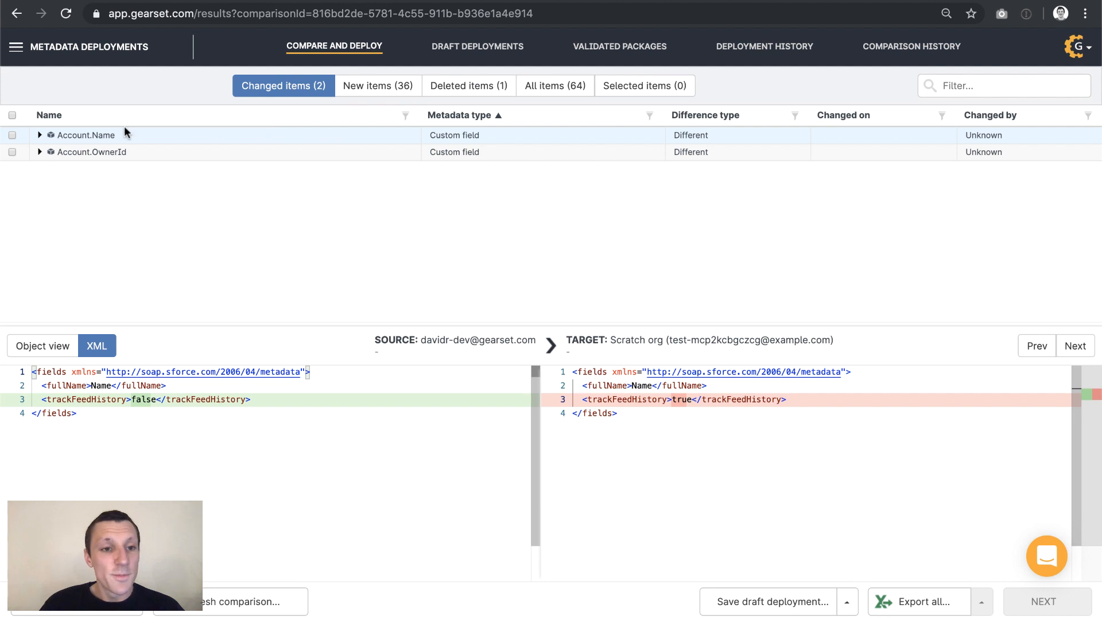
mouse_move(117, 169)
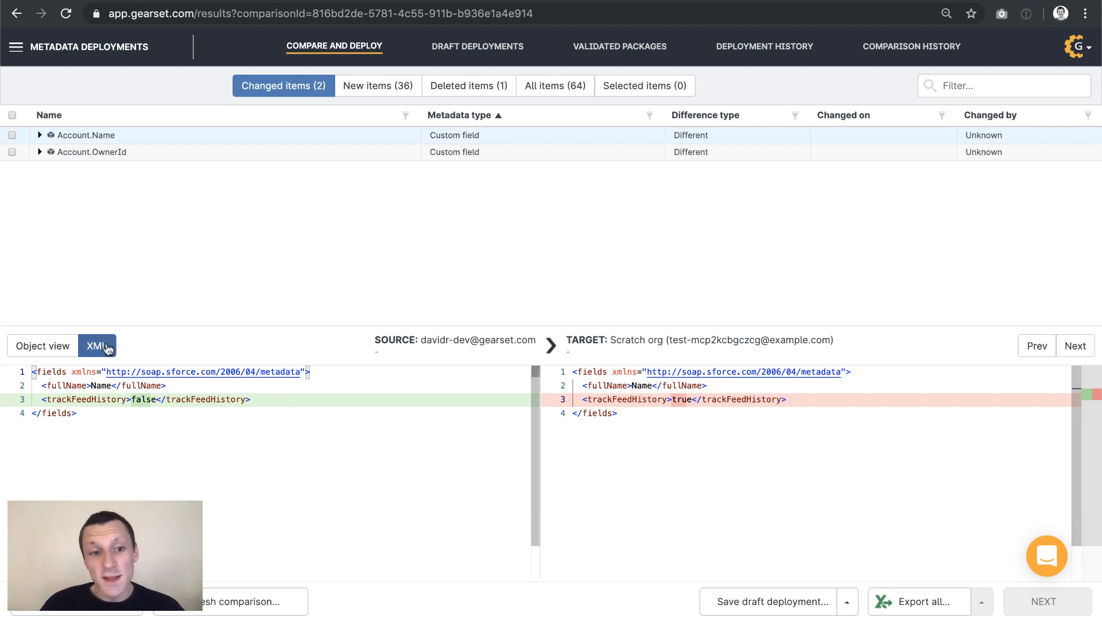
mouse_move(96, 322)
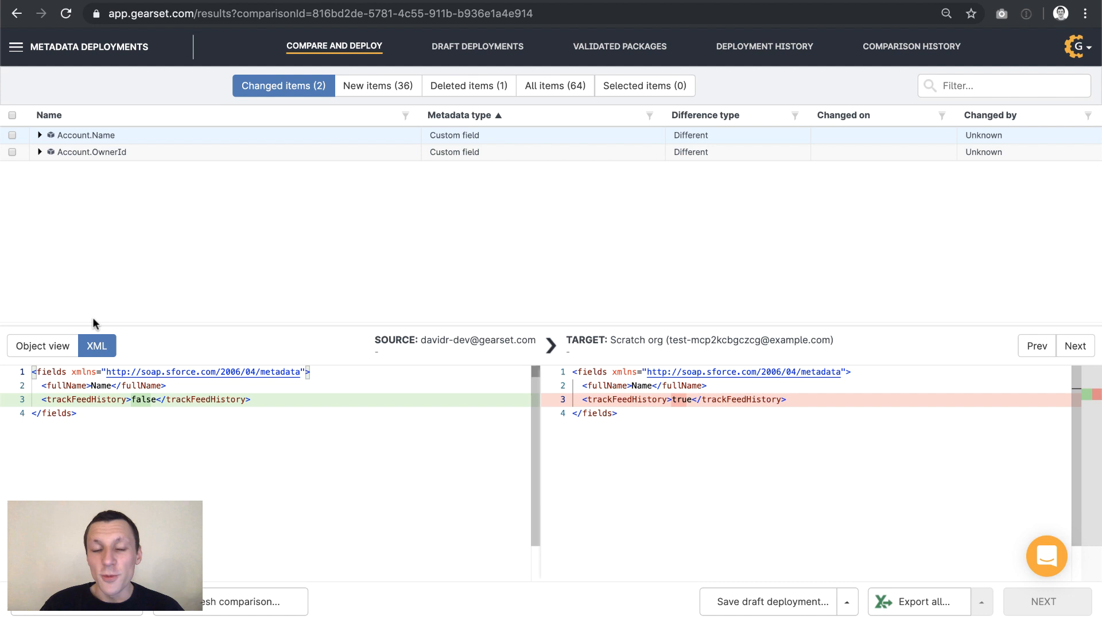
click(12, 115)
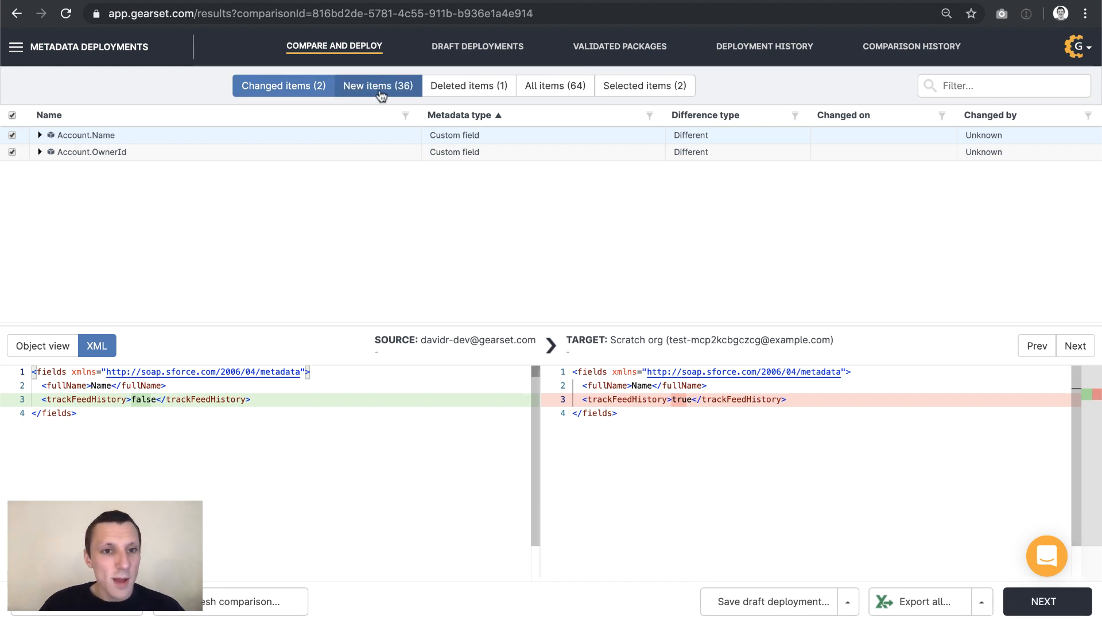
Filter new items by 'account', select them all, then clear the filter.
click(377, 85)
text(a)
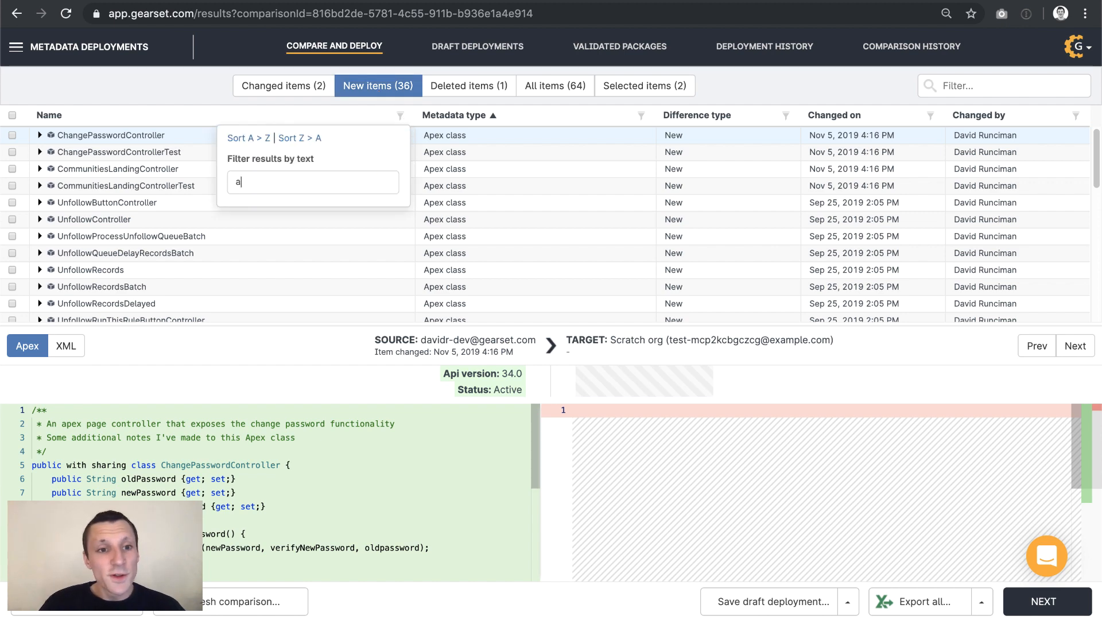
text(ccount)
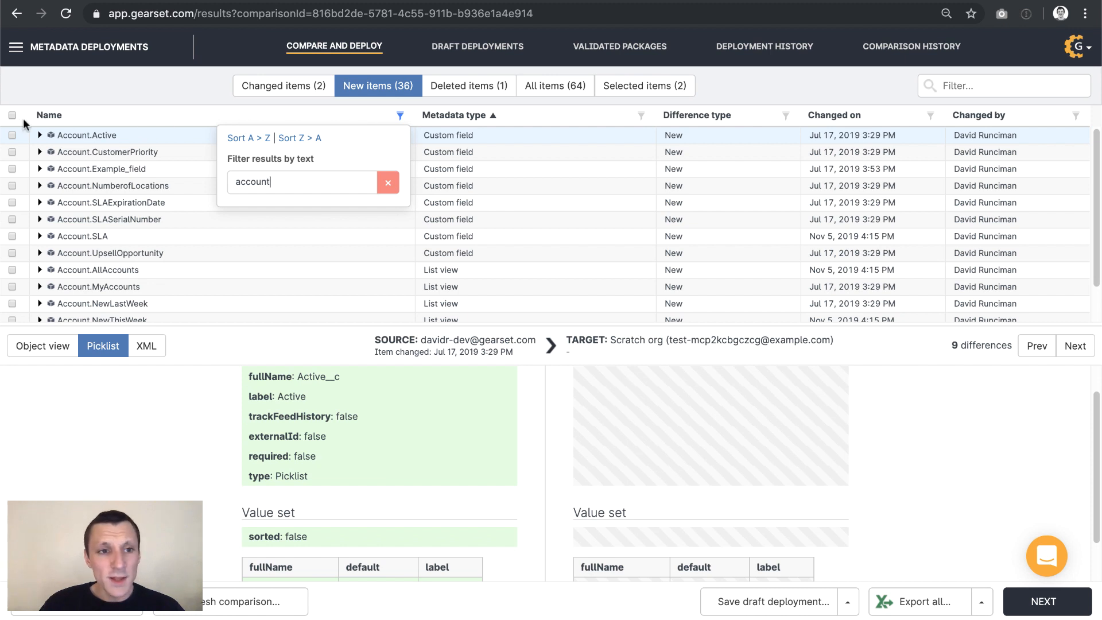
click(13, 115)
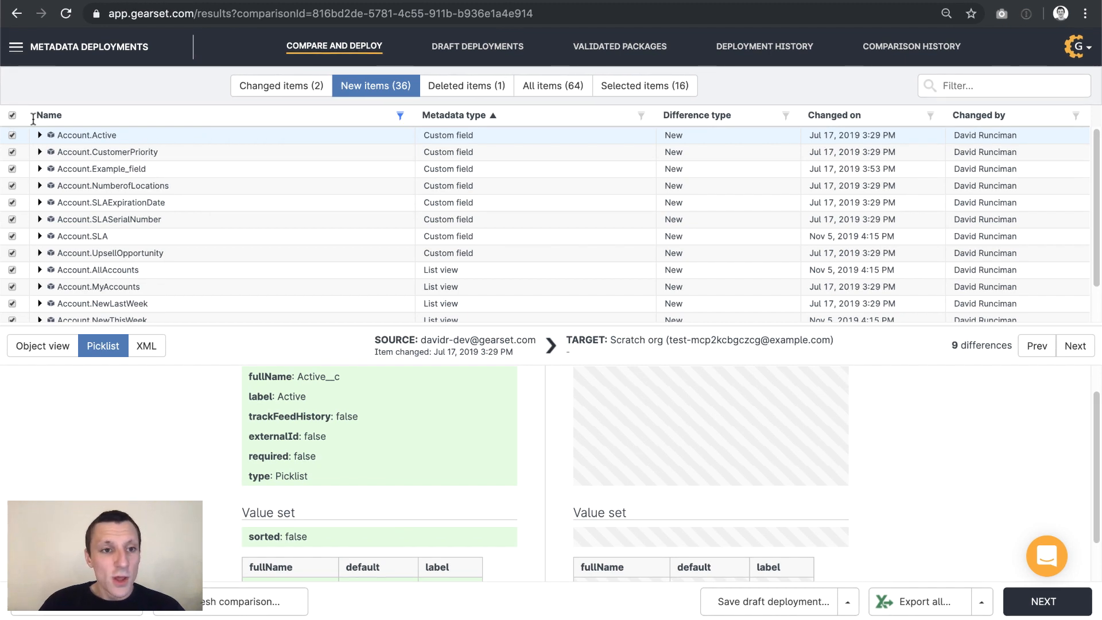
mouse_move(397, 118)
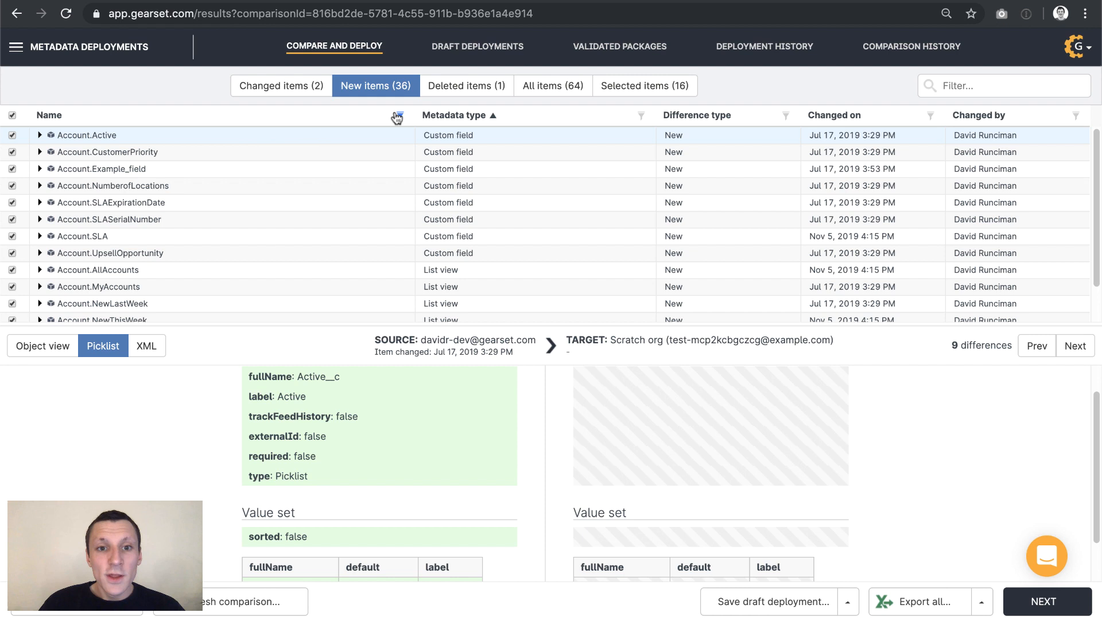
click(397, 117)
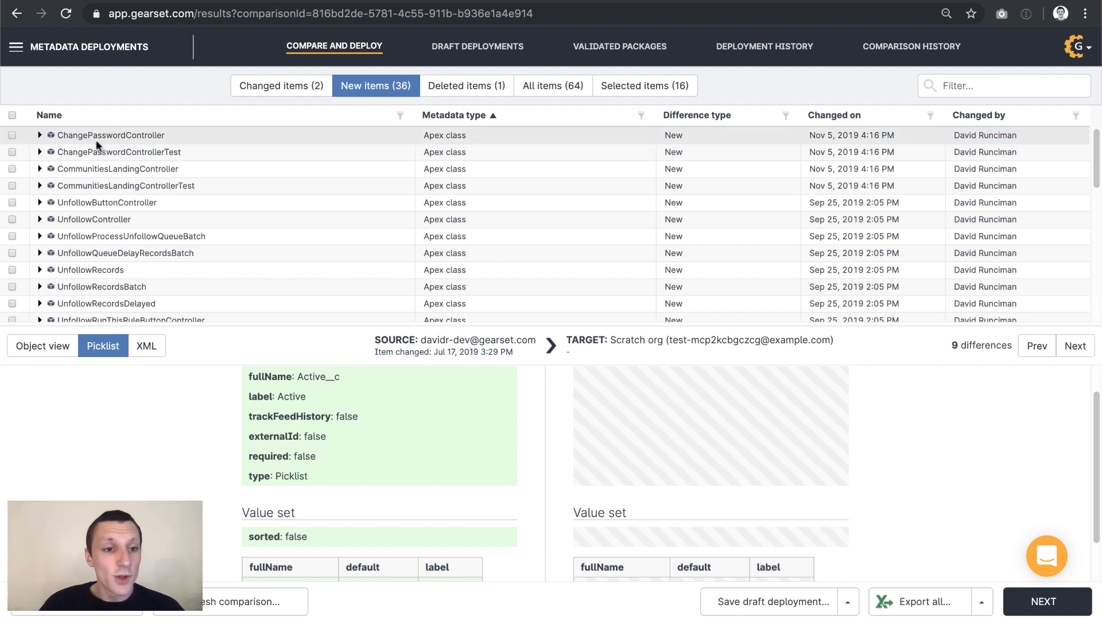
mouse_move(175, 155)
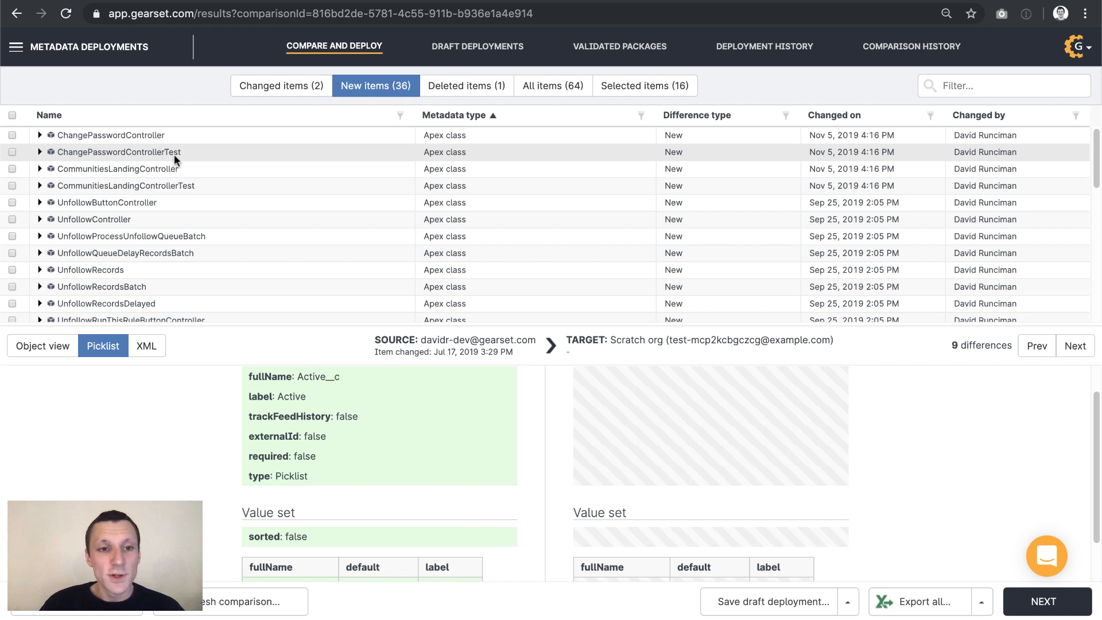
Inspect ChangePasswordControllerTest's dependencies and select the test class for deployment.
click(40, 151)
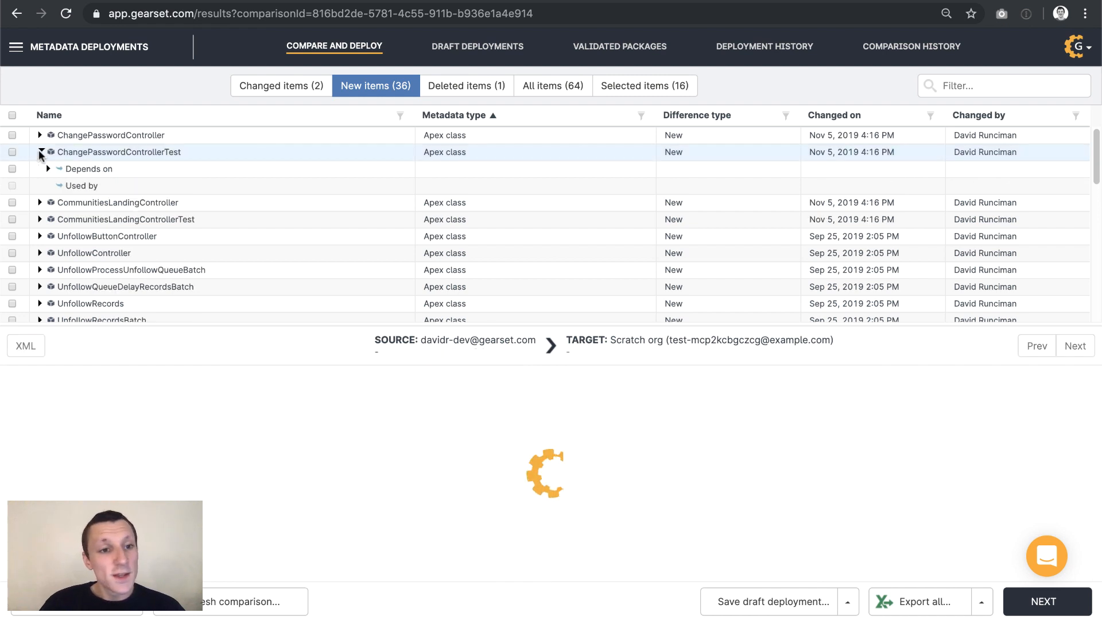
click(48, 169)
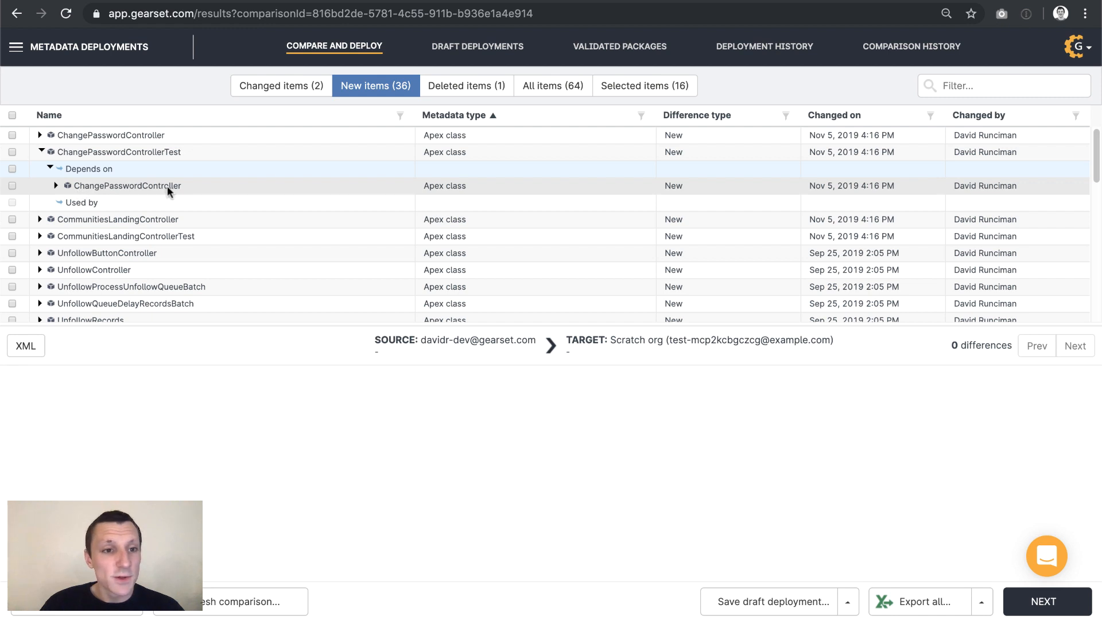
mouse_move(117, 134)
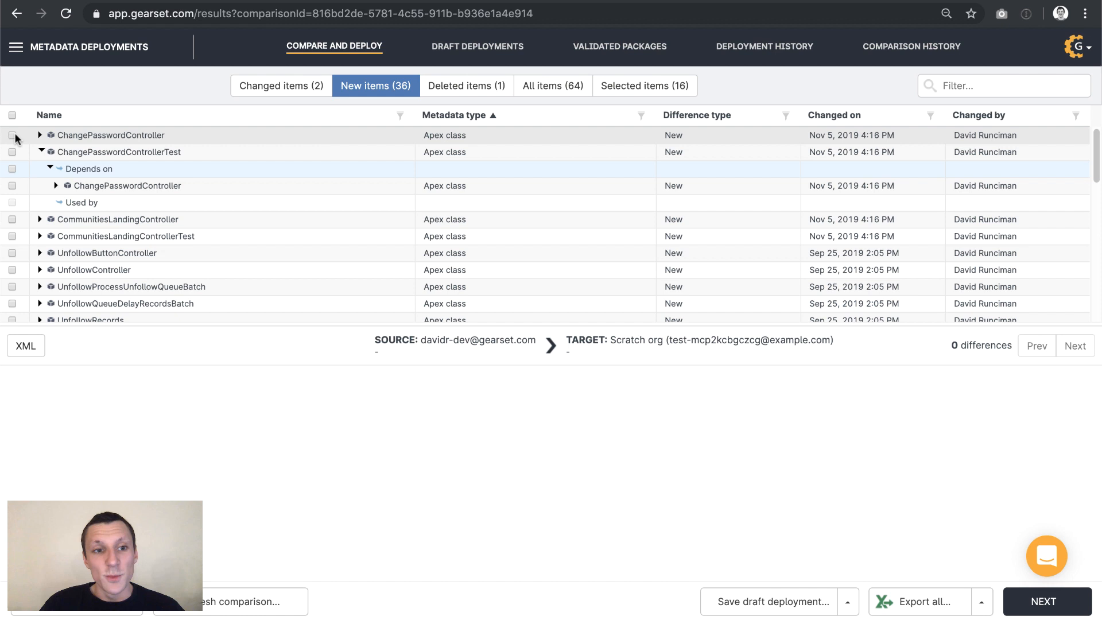
click(13, 152)
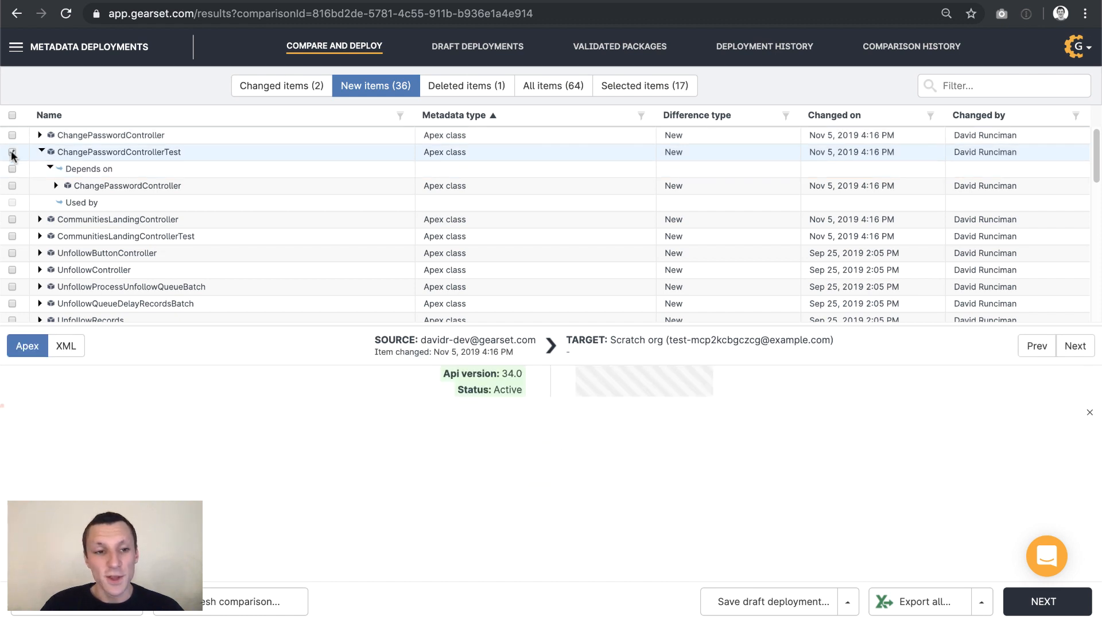
click(13, 152)
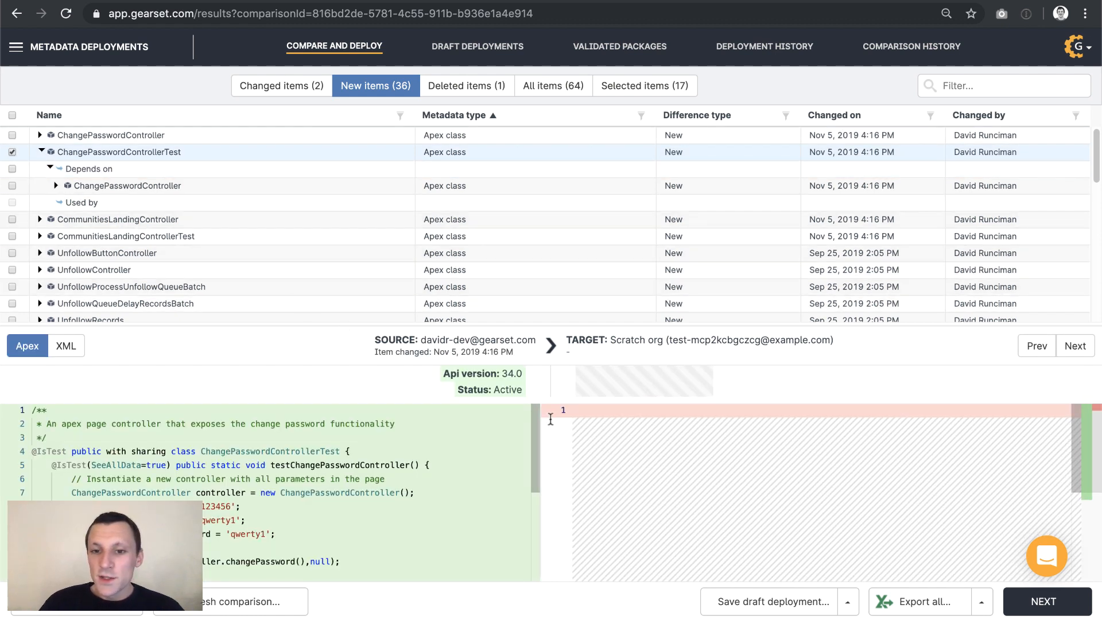
mouse_move(1043, 601)
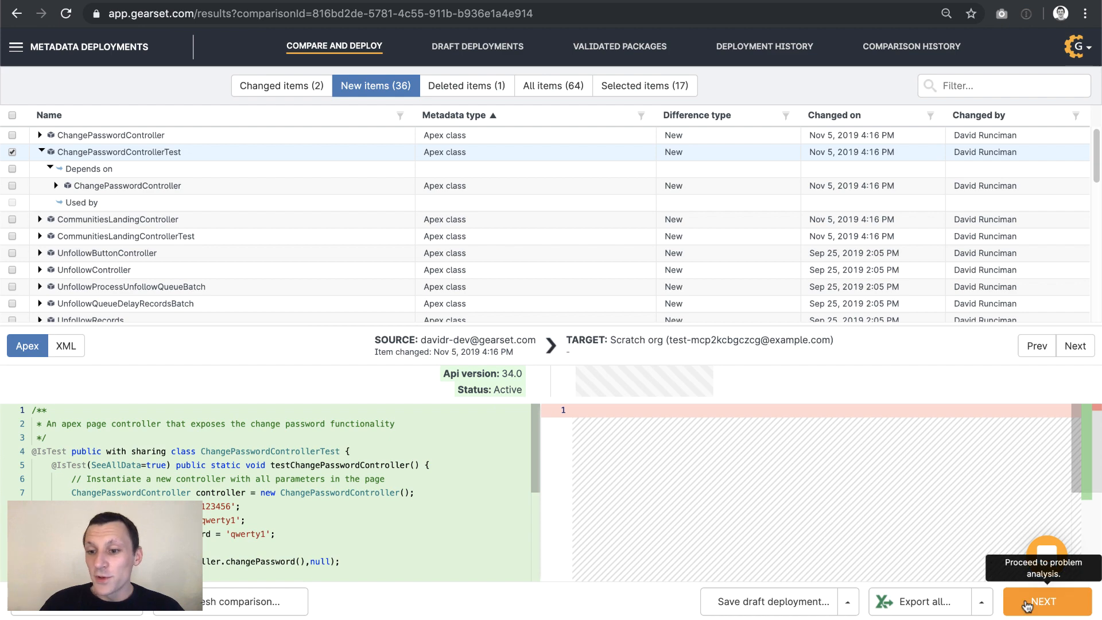
In problem analysis, tick adding the missing ChangePasswordController component.
click(1045, 601)
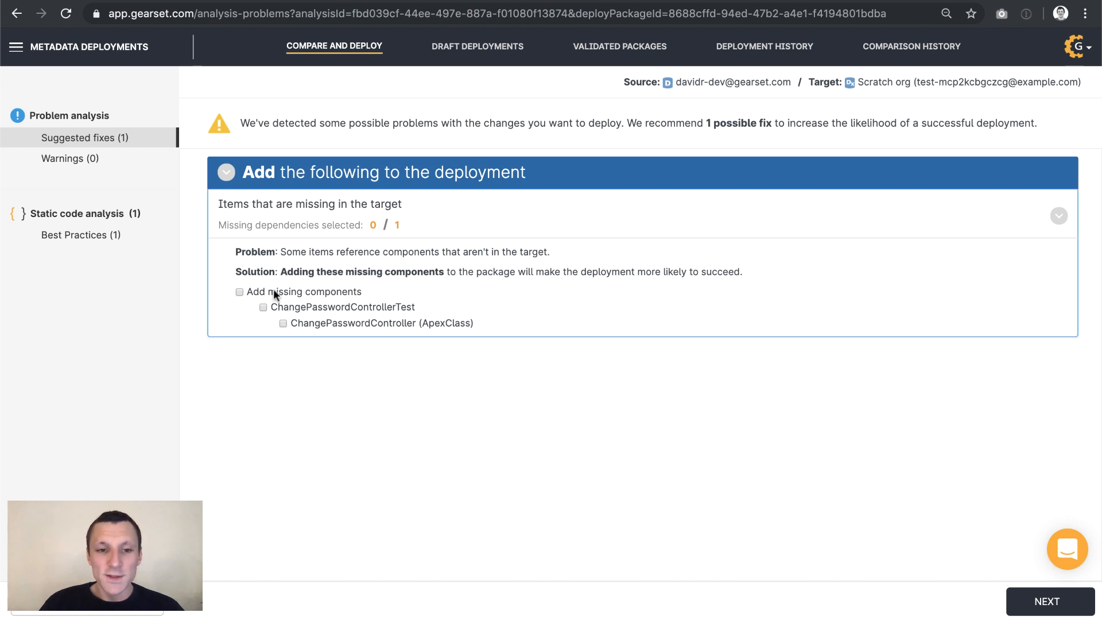
click(239, 291)
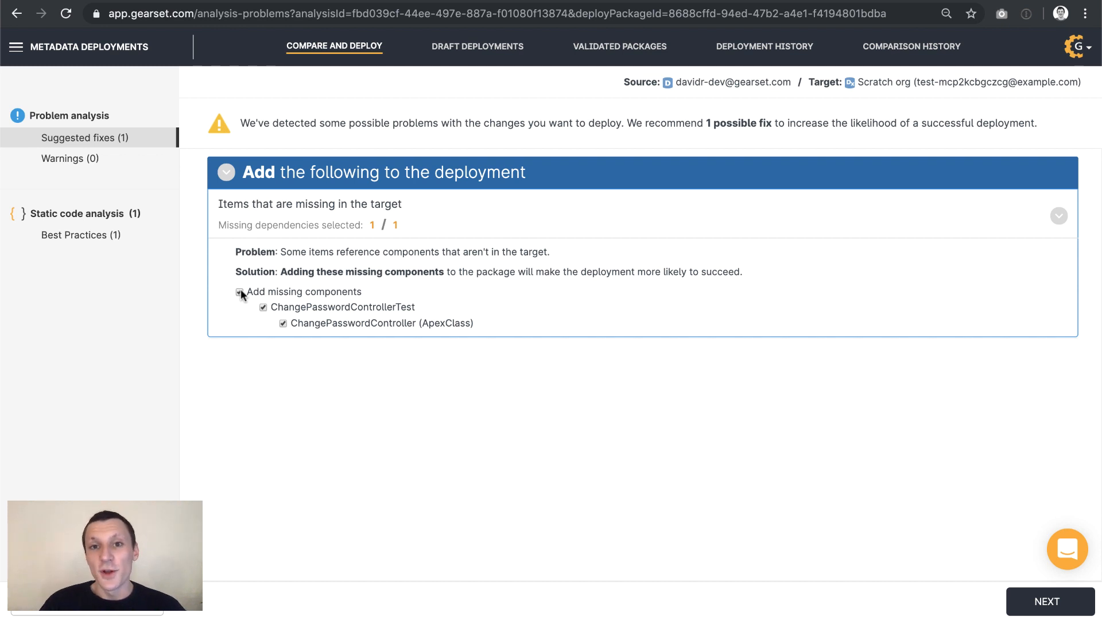
mouse_move(567, 431)
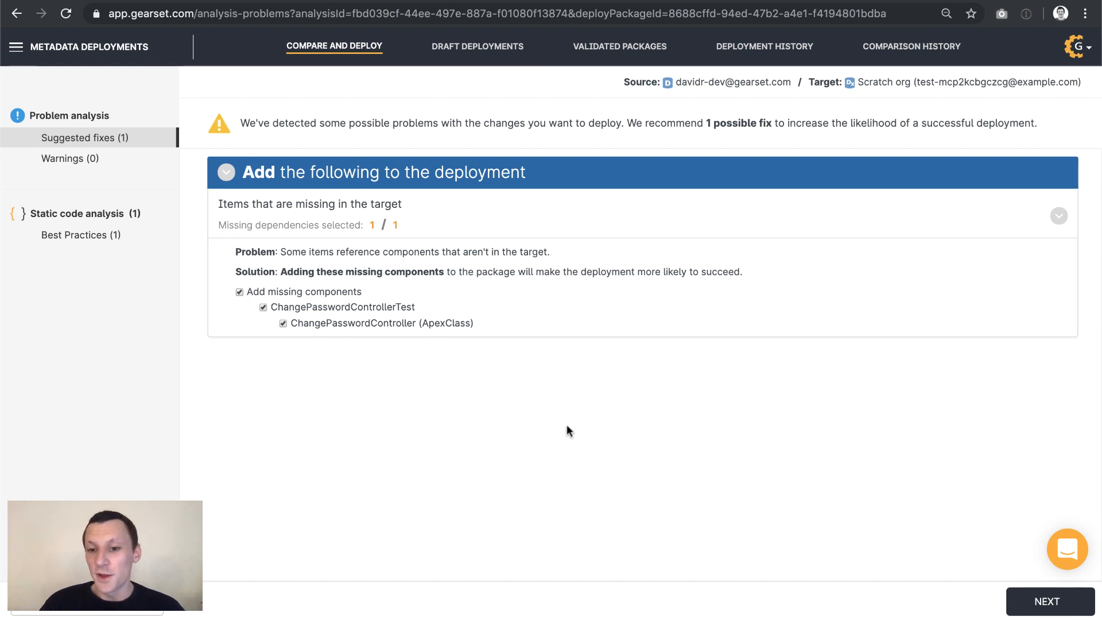
mouse_move(1047, 601)
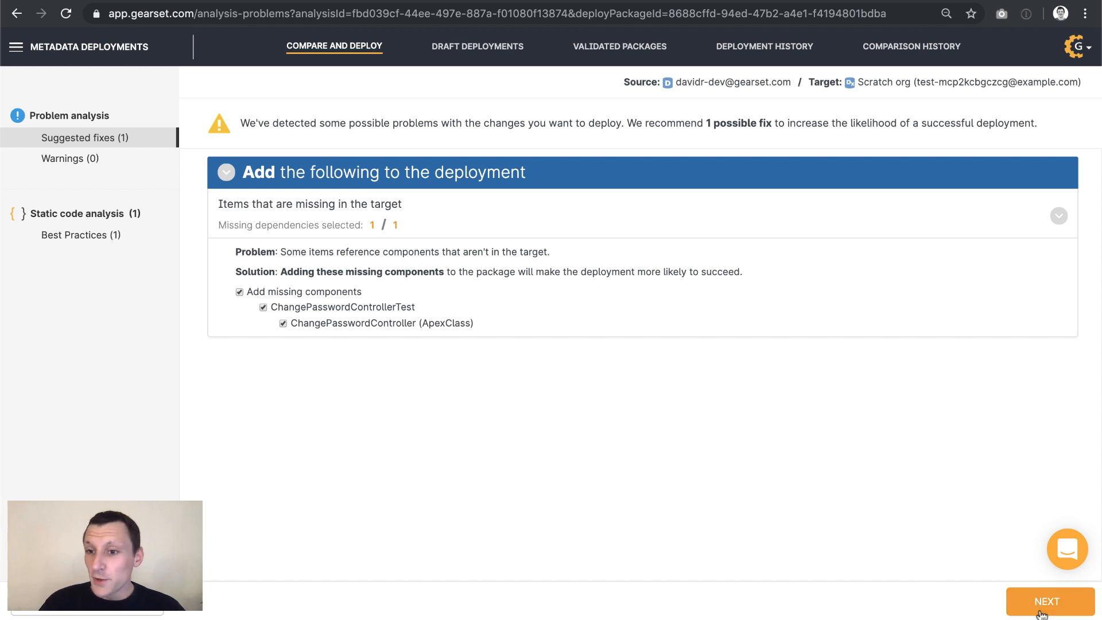
Enter 'Account update' as friendly name and deployment note, then validate the package.
click(1047, 601)
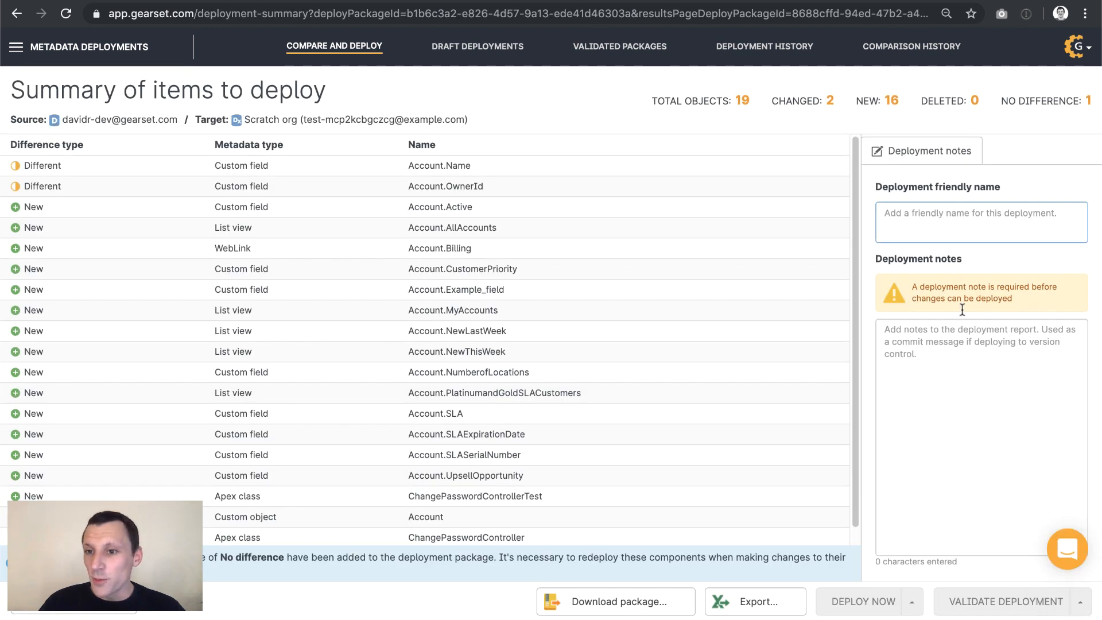
text(A)
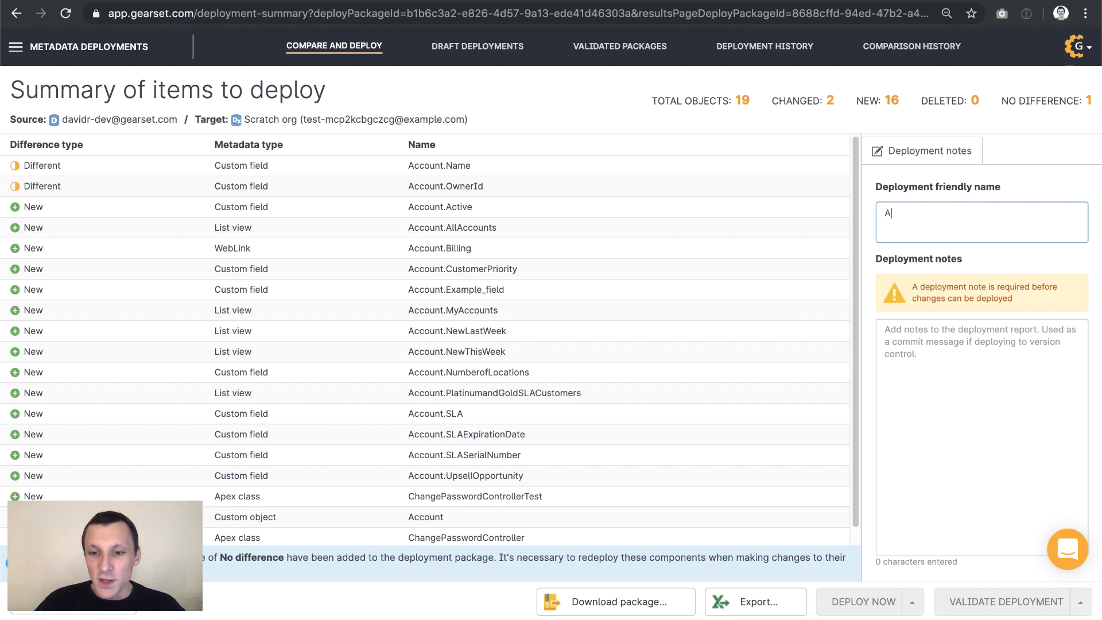
text(ccount update)
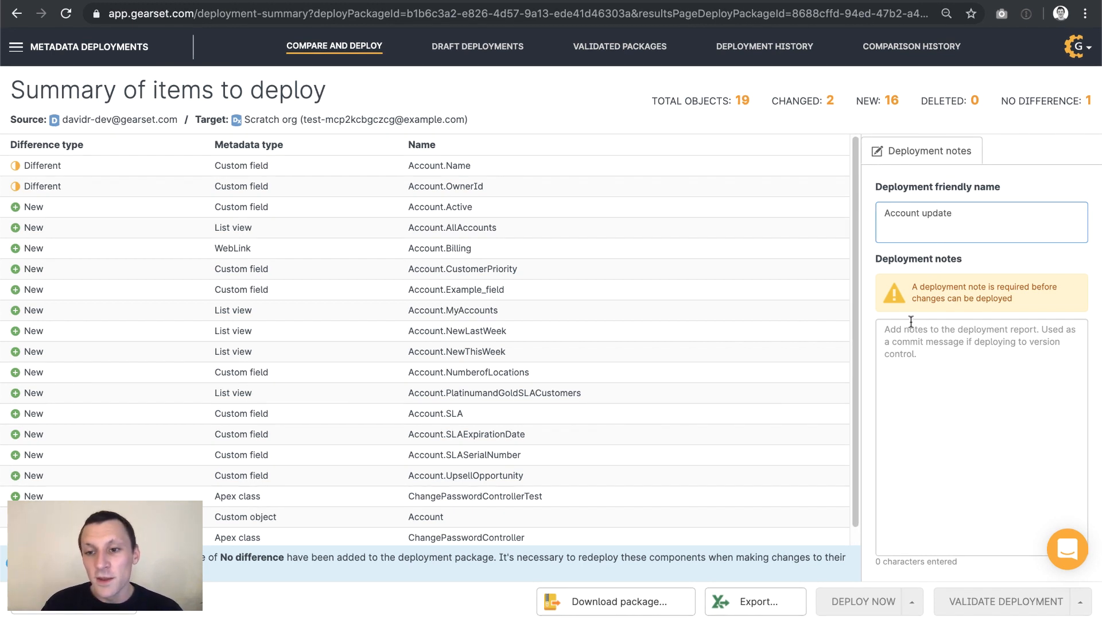
text(Account upda)
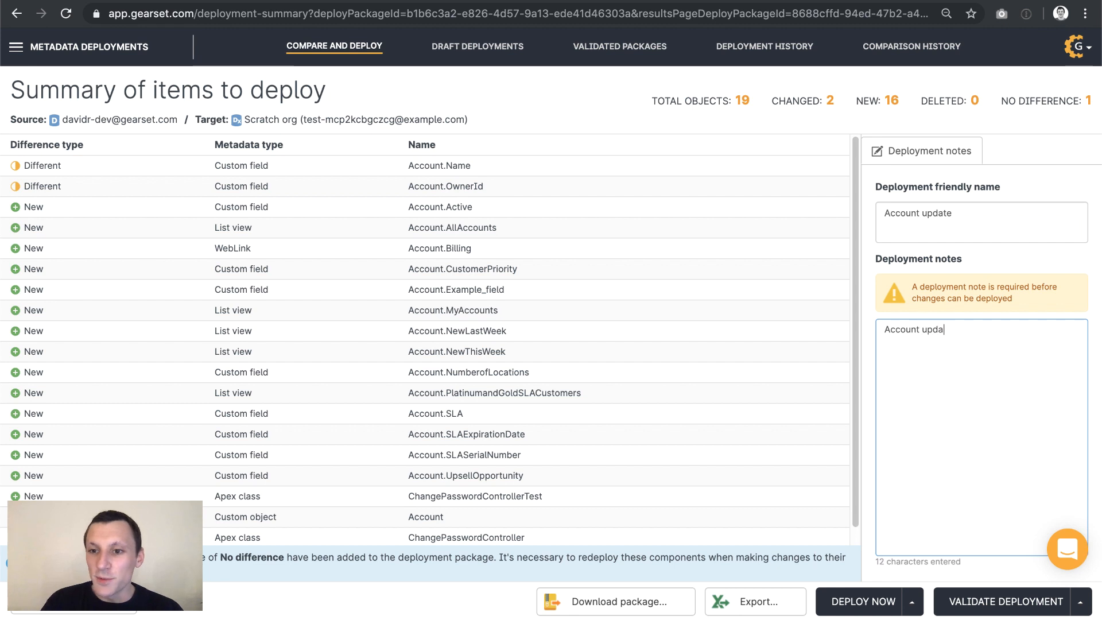
text(te)
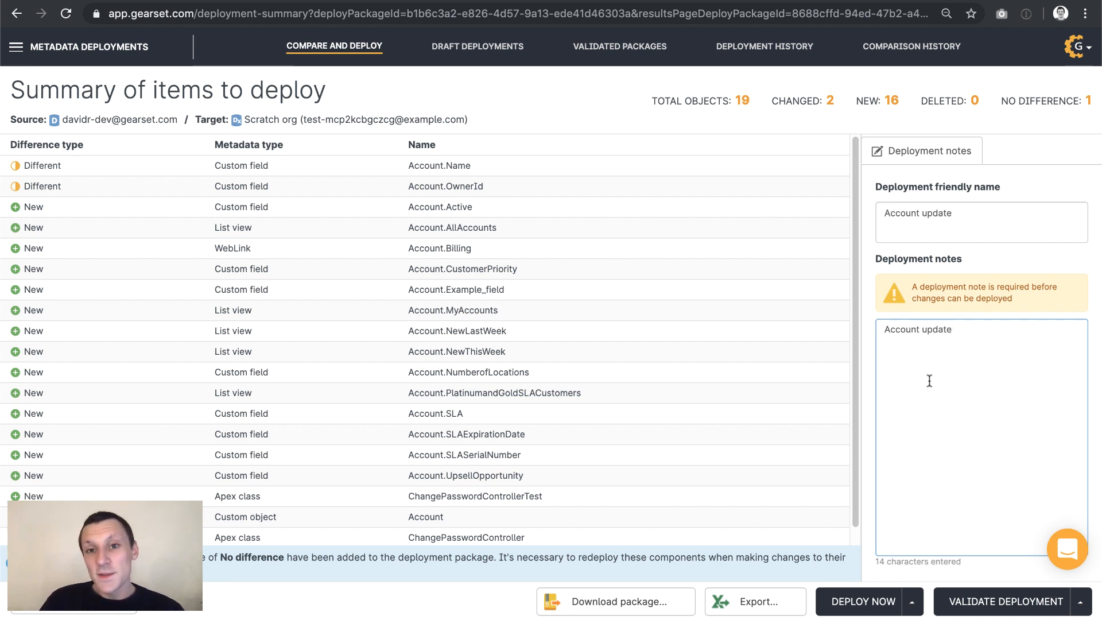
click(1005, 601)
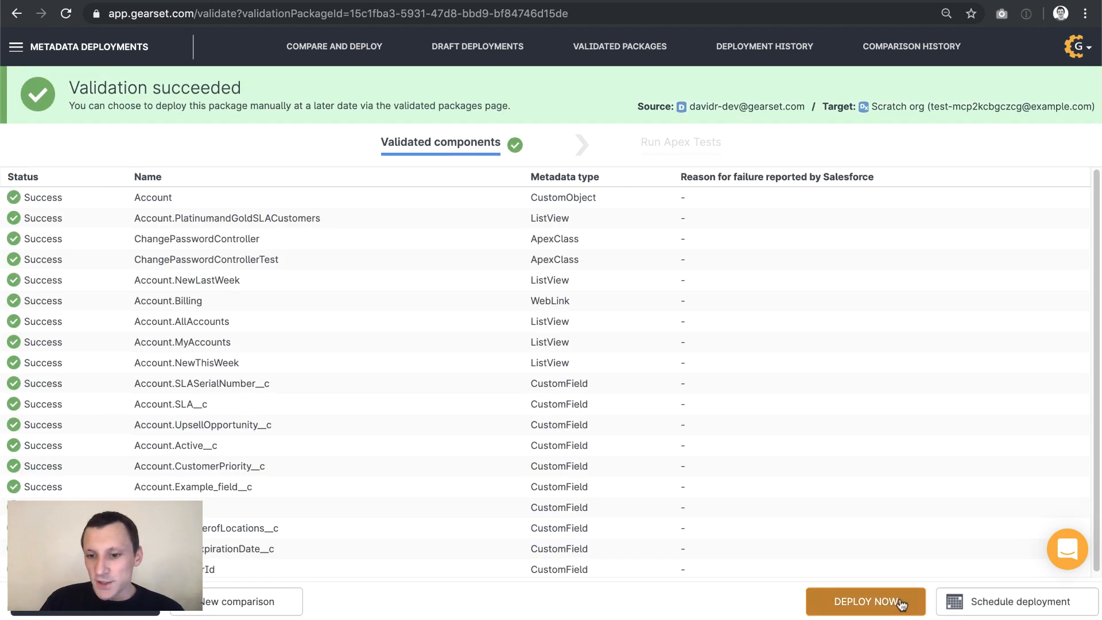
Deploy the 19-item Account update package and choose a Salesforce org as data source.
click(865, 601)
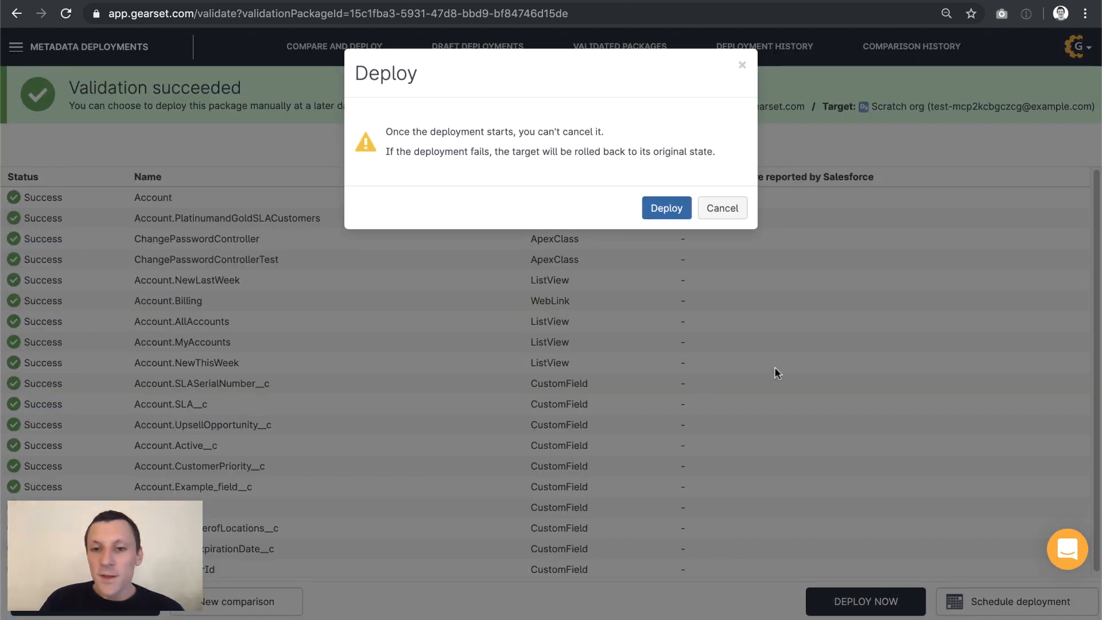
click(665, 208)
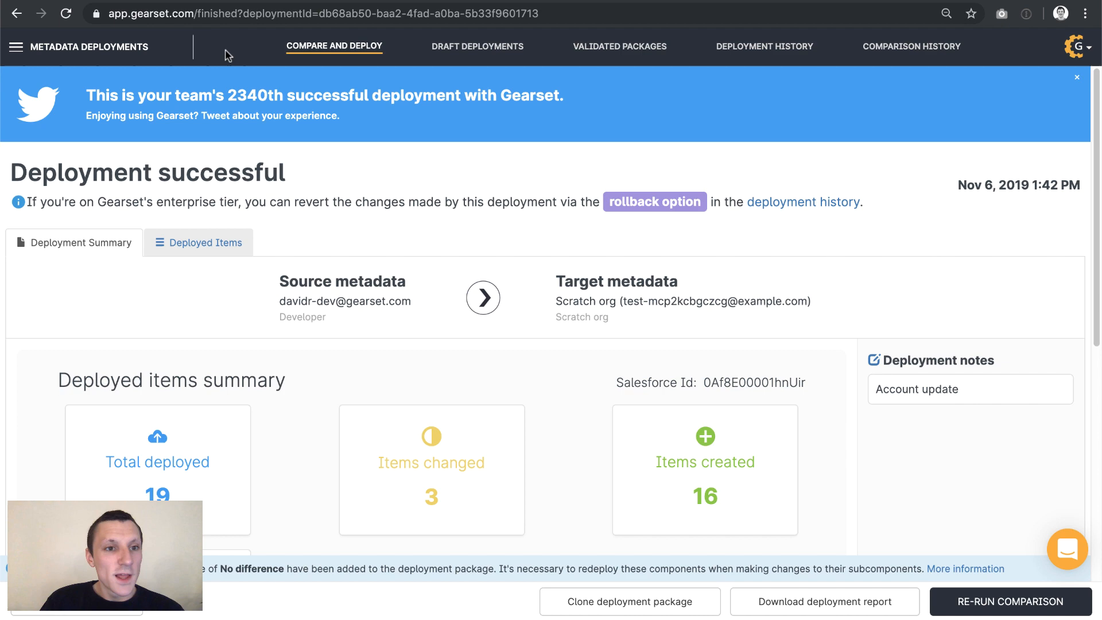
click(16, 47)
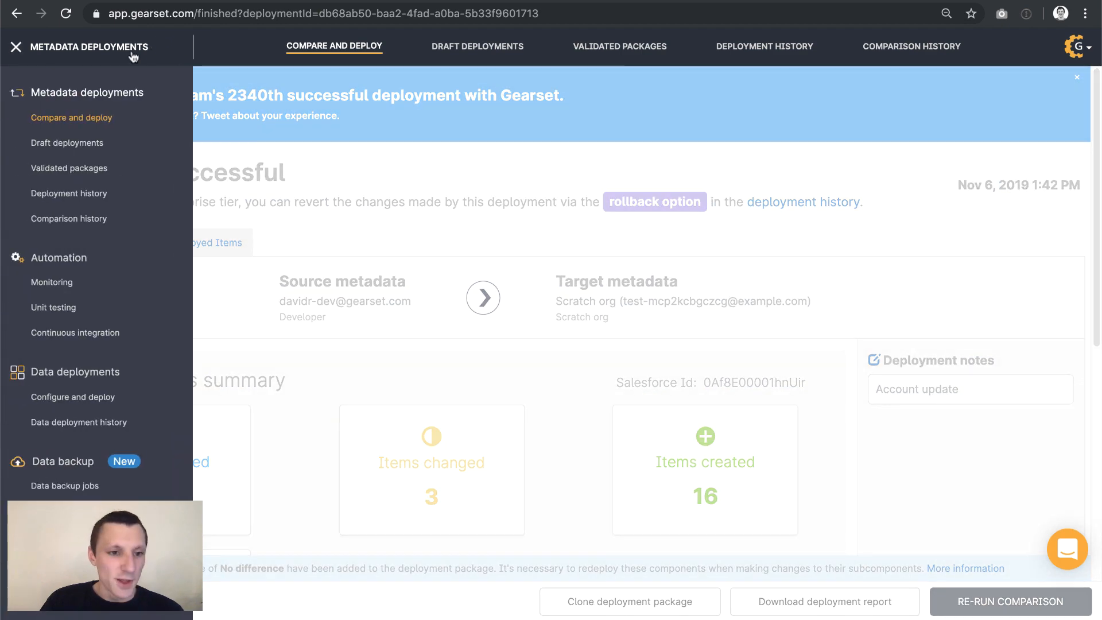
mouse_move(50, 358)
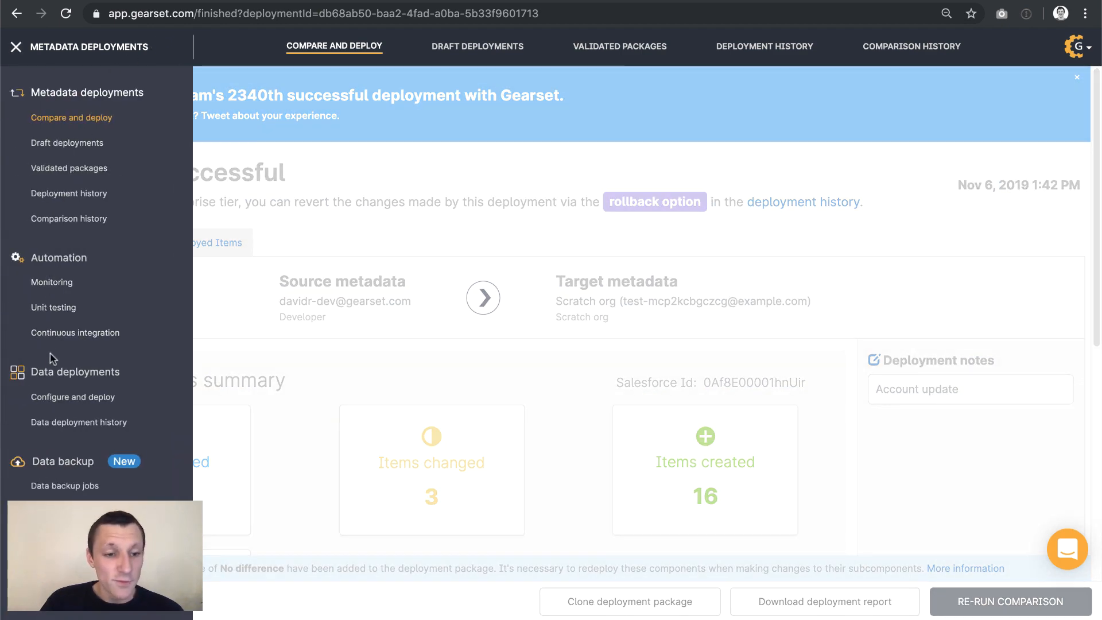
click(72, 396)
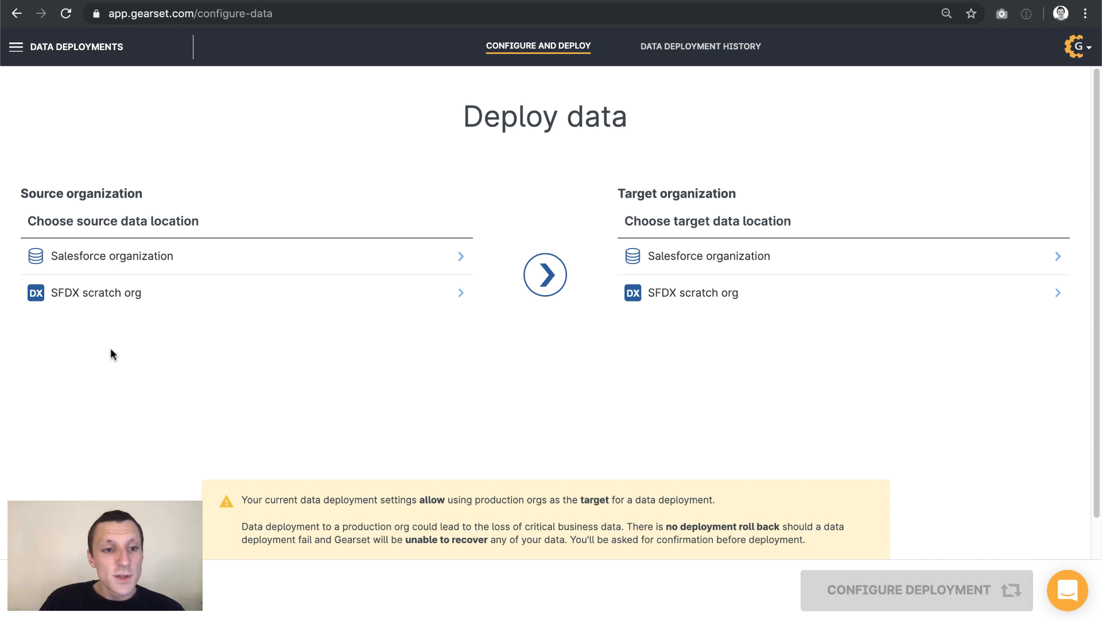
Deploy data from the PROD org to the DataTesting scratch org, showing 13 Account records found.
click(110, 256)
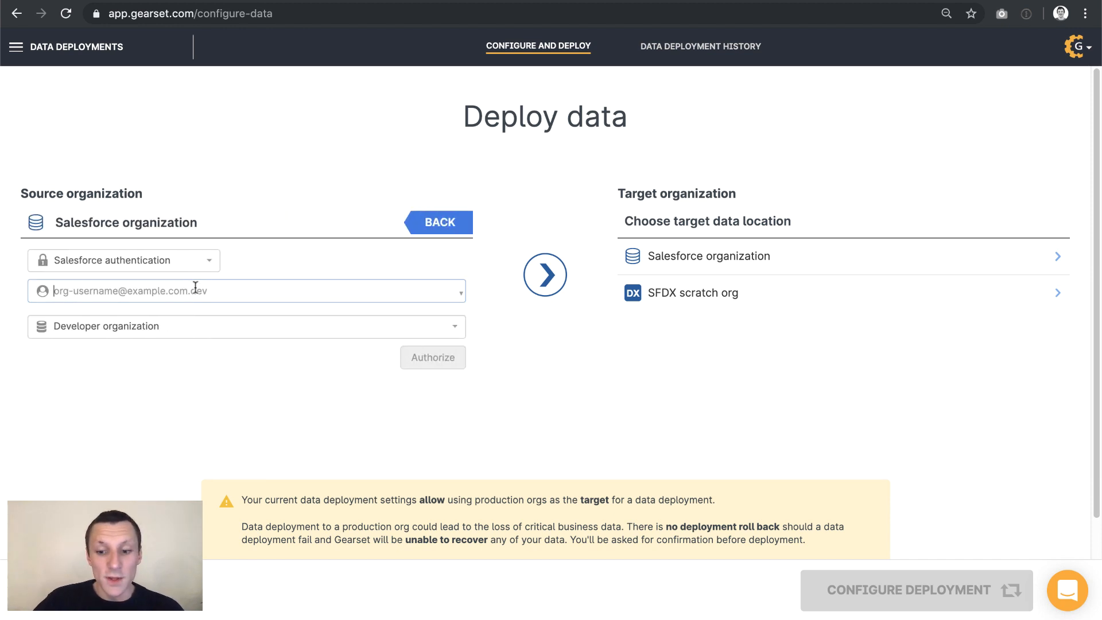
text(prod)
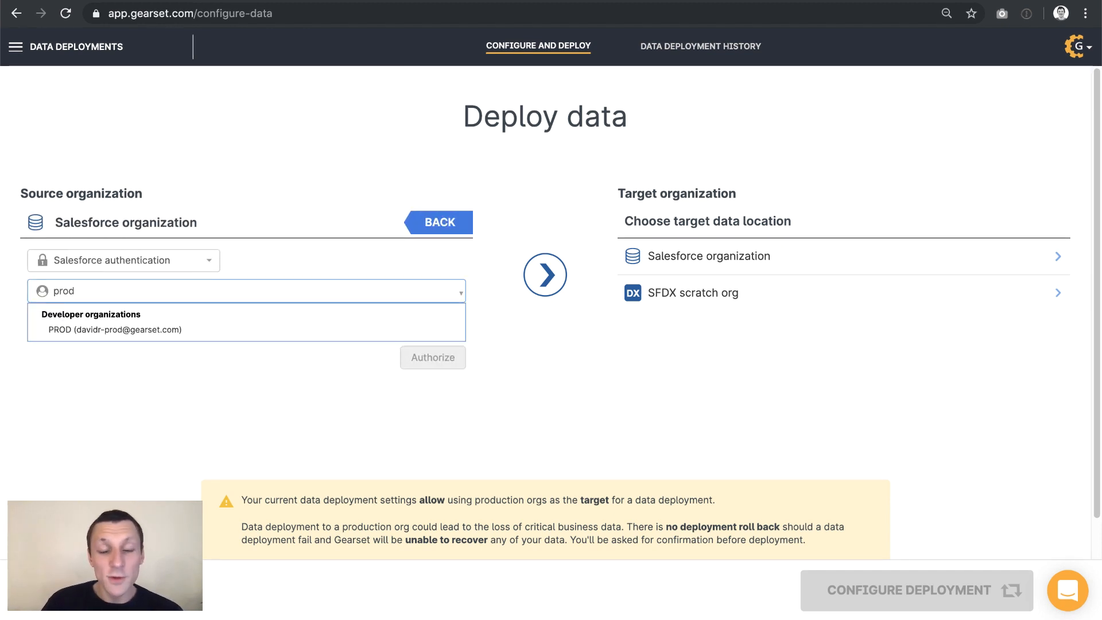
click(116, 330)
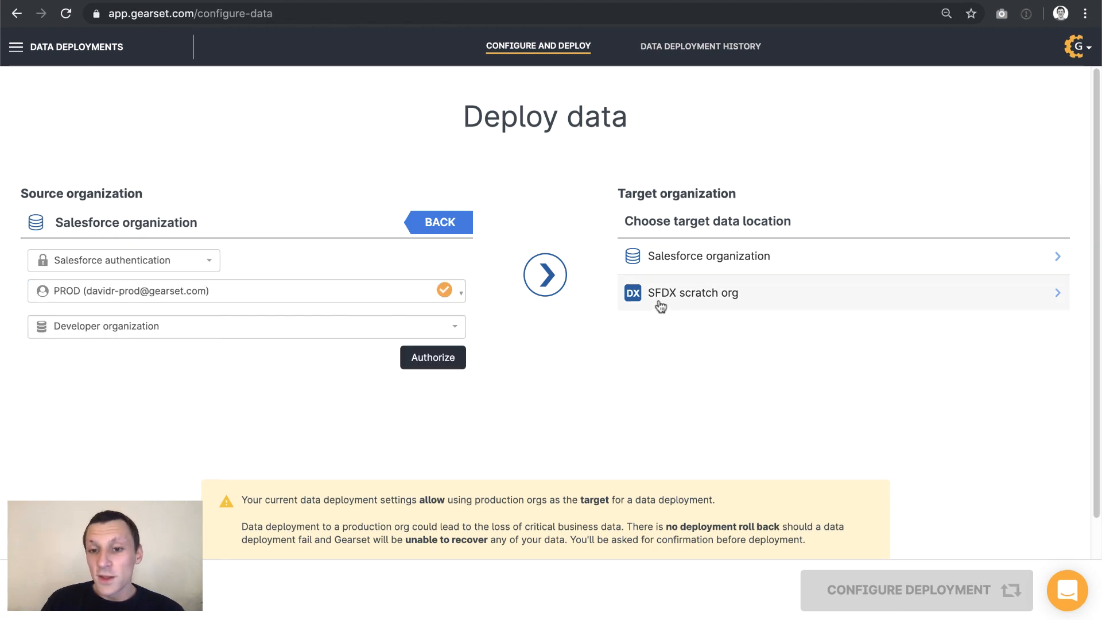
click(693, 292)
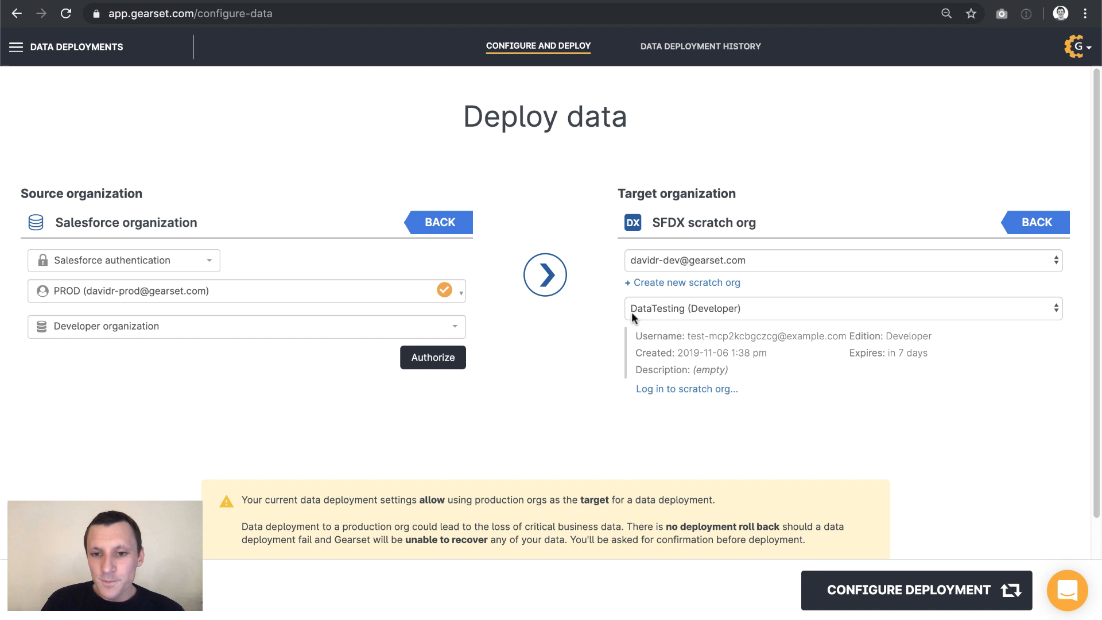
mouse_move(681, 322)
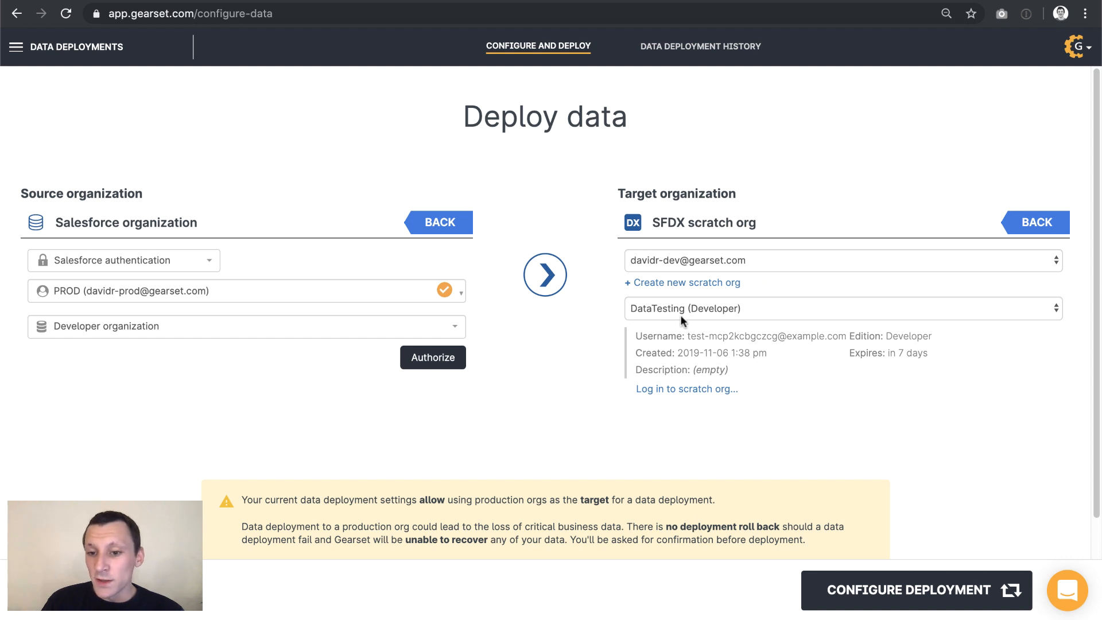
click(916, 590)
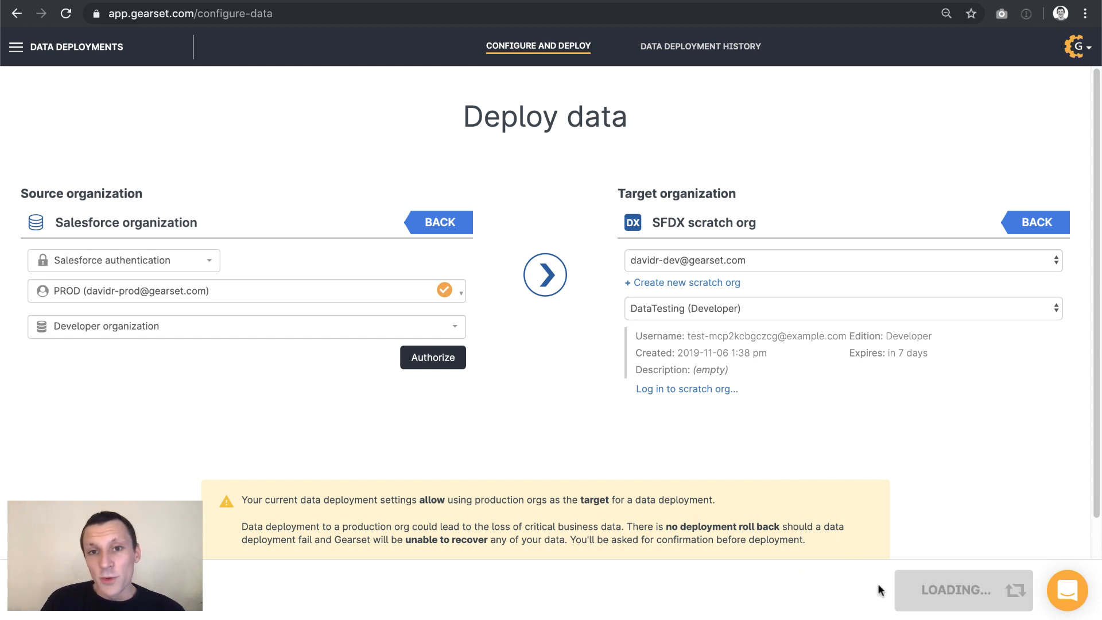
click(545, 275)
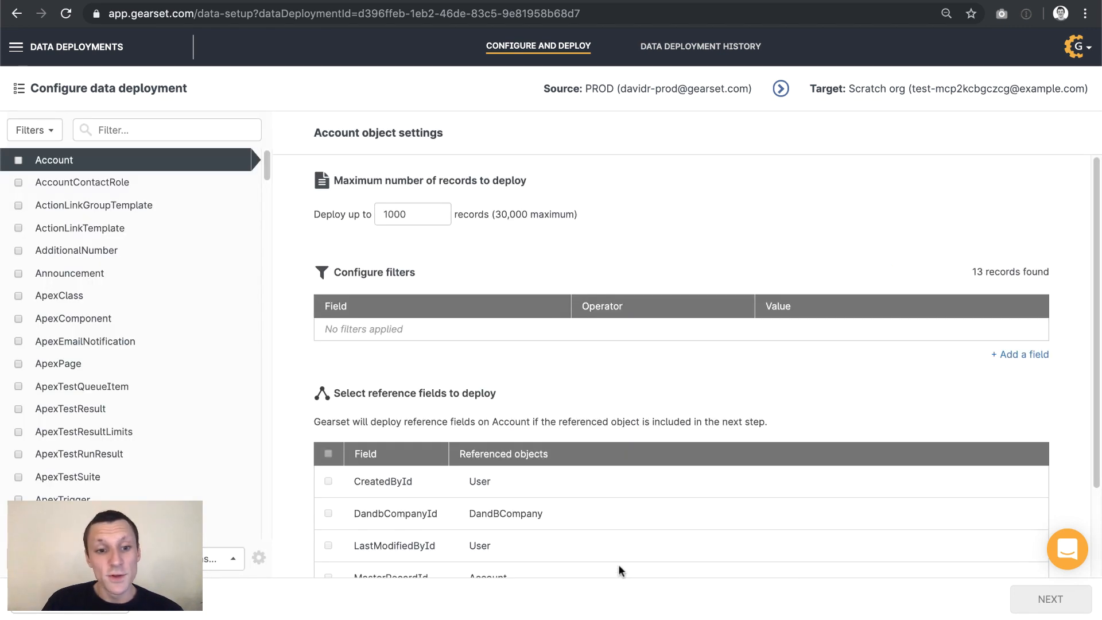
Include Account, AccountContactRole and ApexClass with their reference fields, and advance to related objects.
click(222, 558)
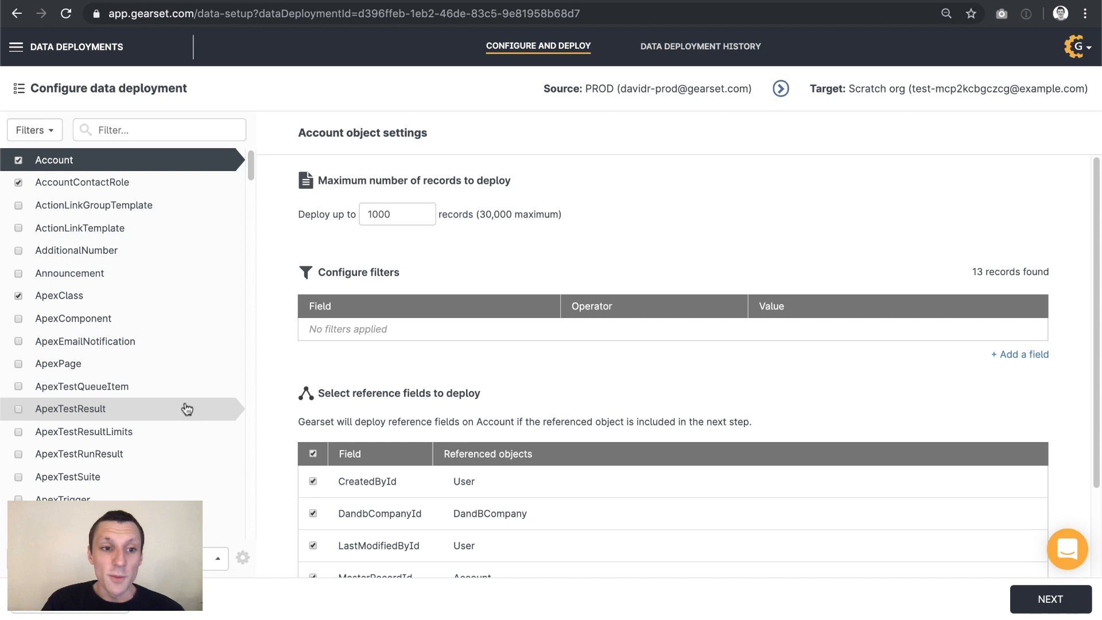
mouse_move(987, 612)
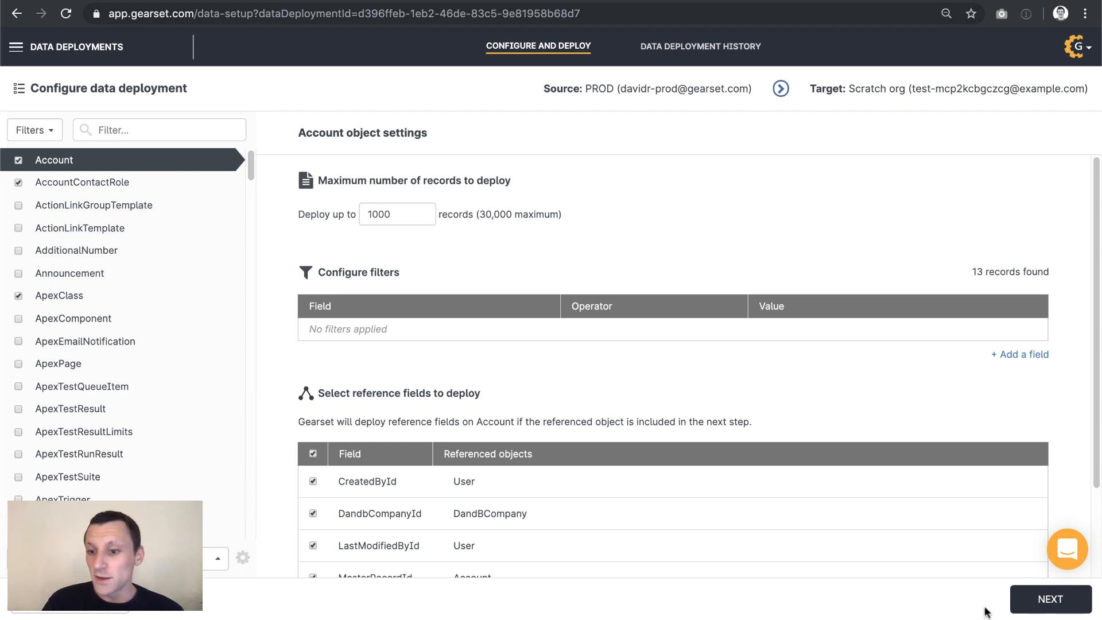
click(1048, 599)
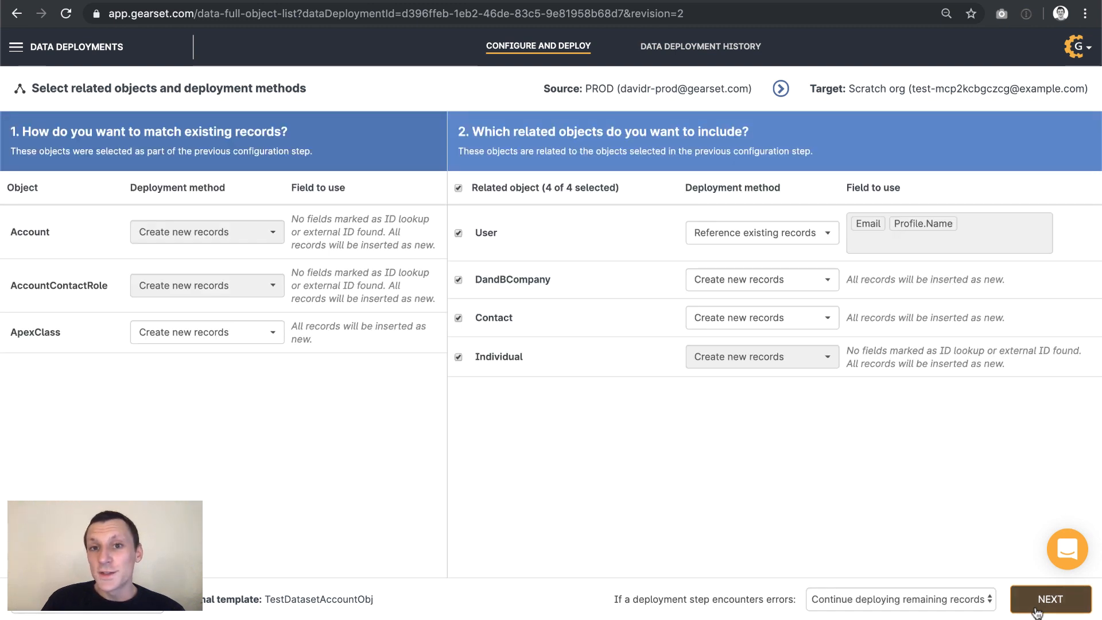
mouse_move(937, 474)
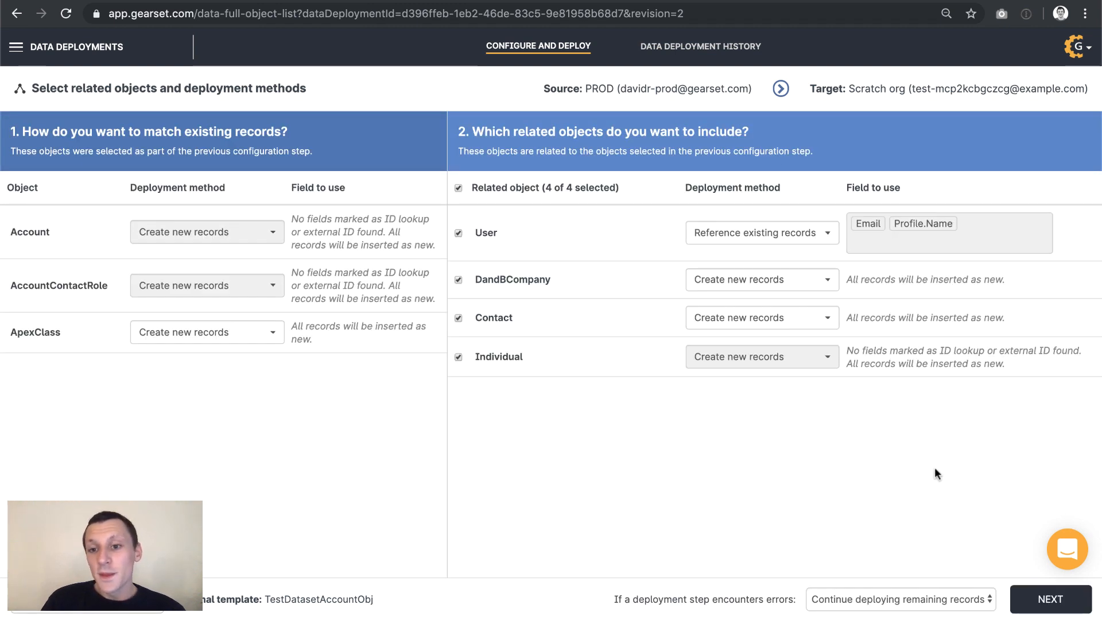
Leave Contact on Create new records and advance to the data masking step.
click(761, 317)
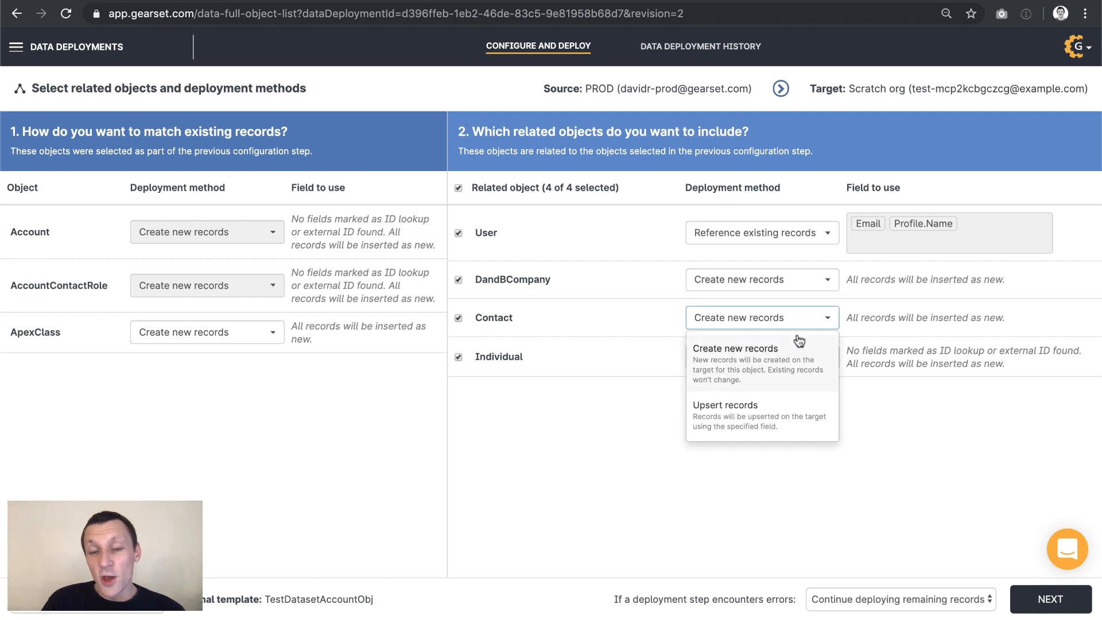
mouse_move(773, 422)
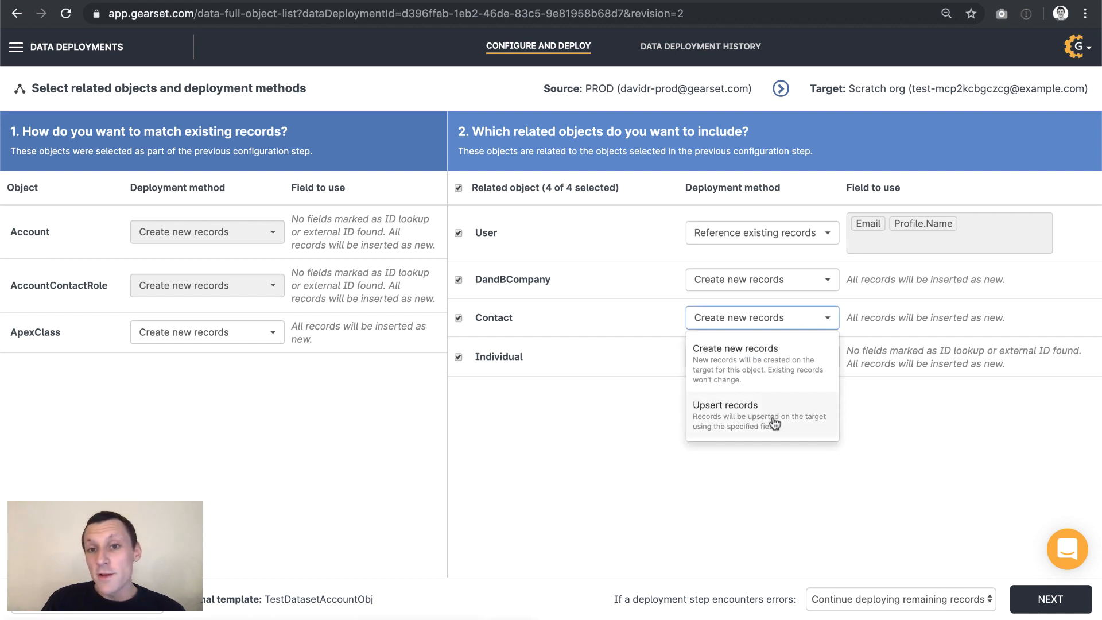
click(734, 348)
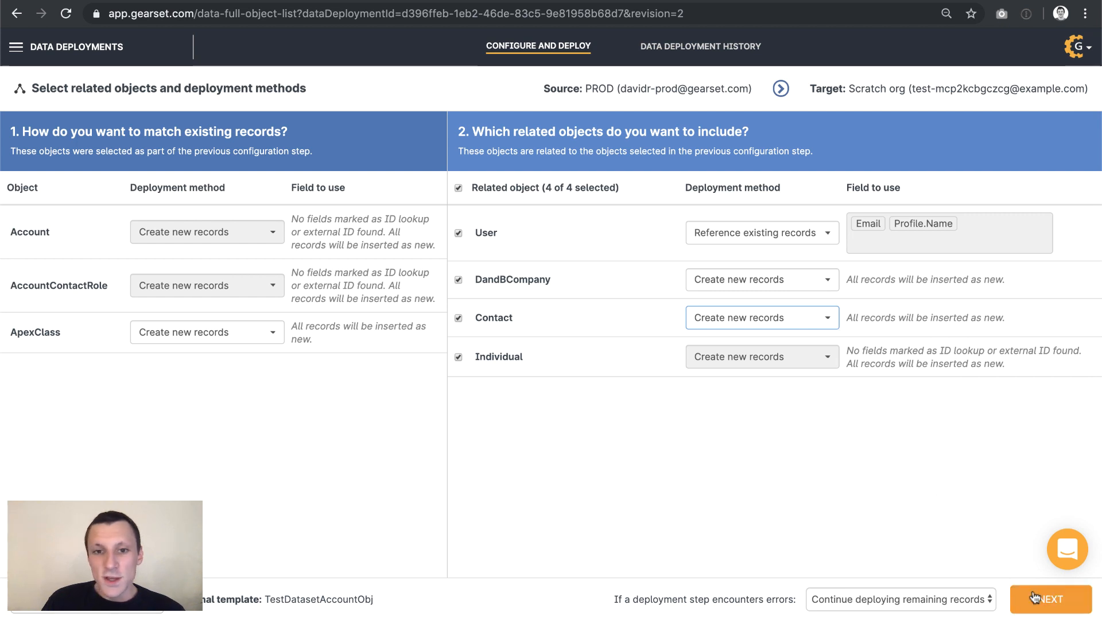
click(1048, 598)
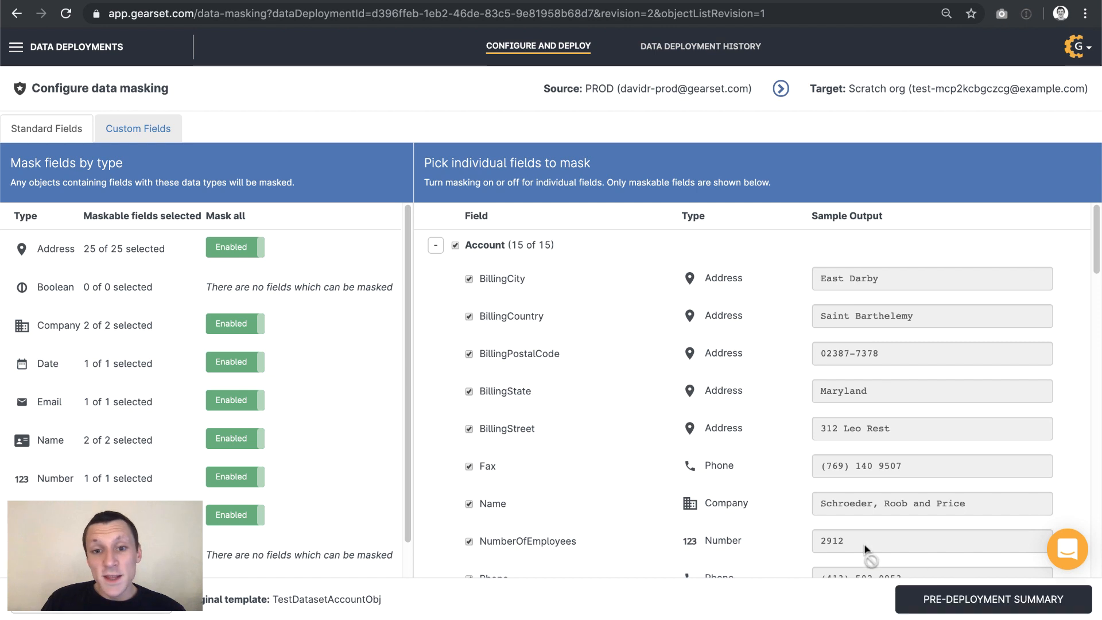
mouse_move(235, 247)
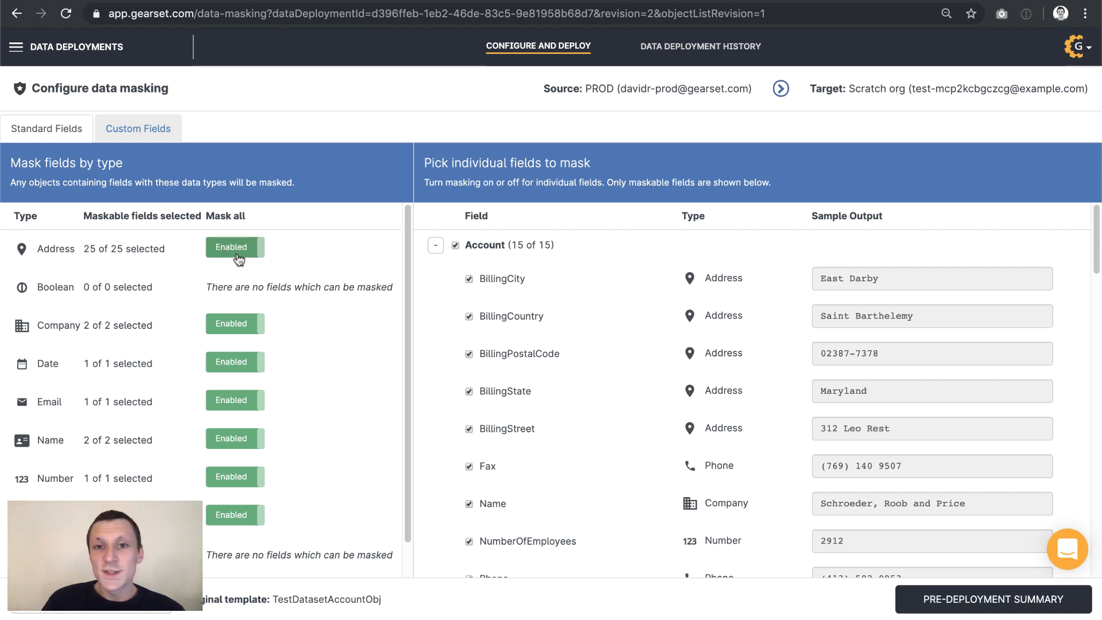
Keep Mask all enabled for Address fields and view the pre-deployment summary.
click(235, 246)
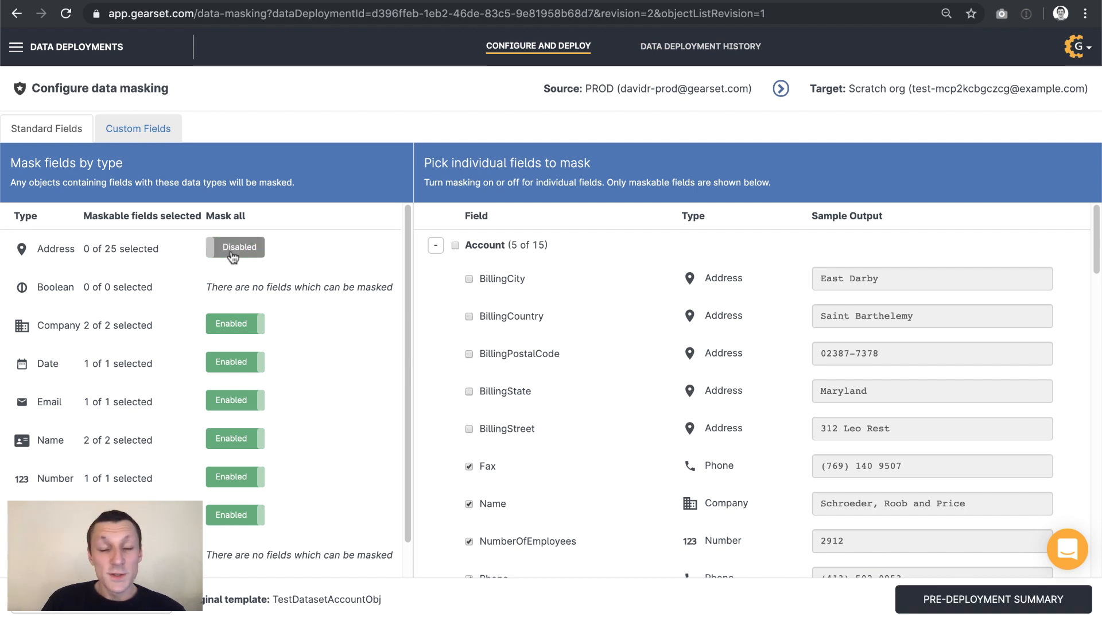
click(234, 247)
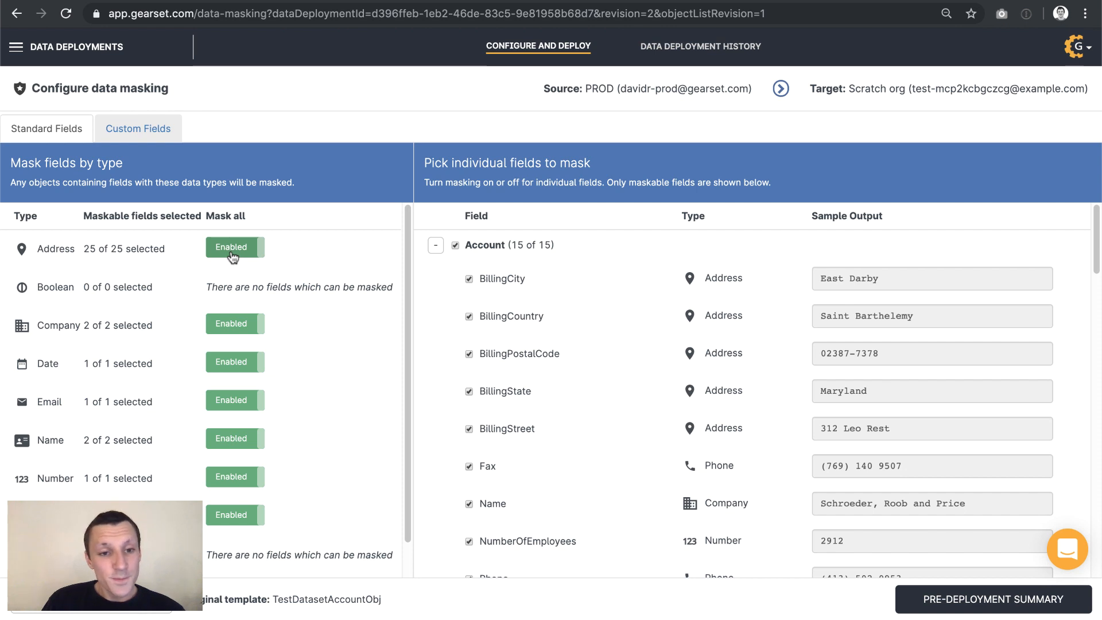
mouse_move(739, 500)
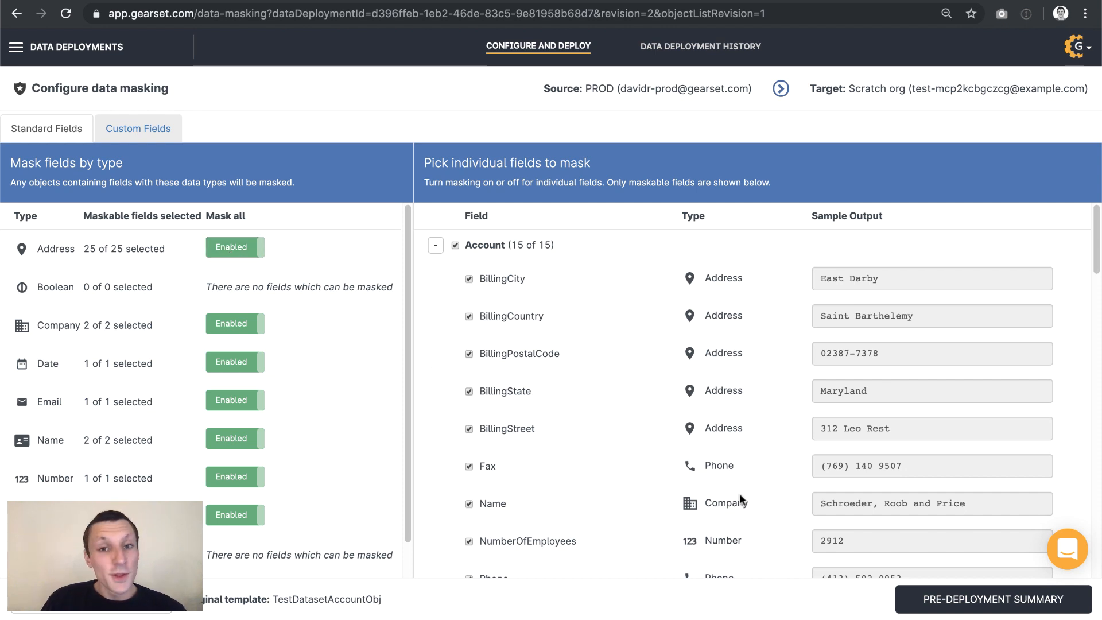
click(993, 599)
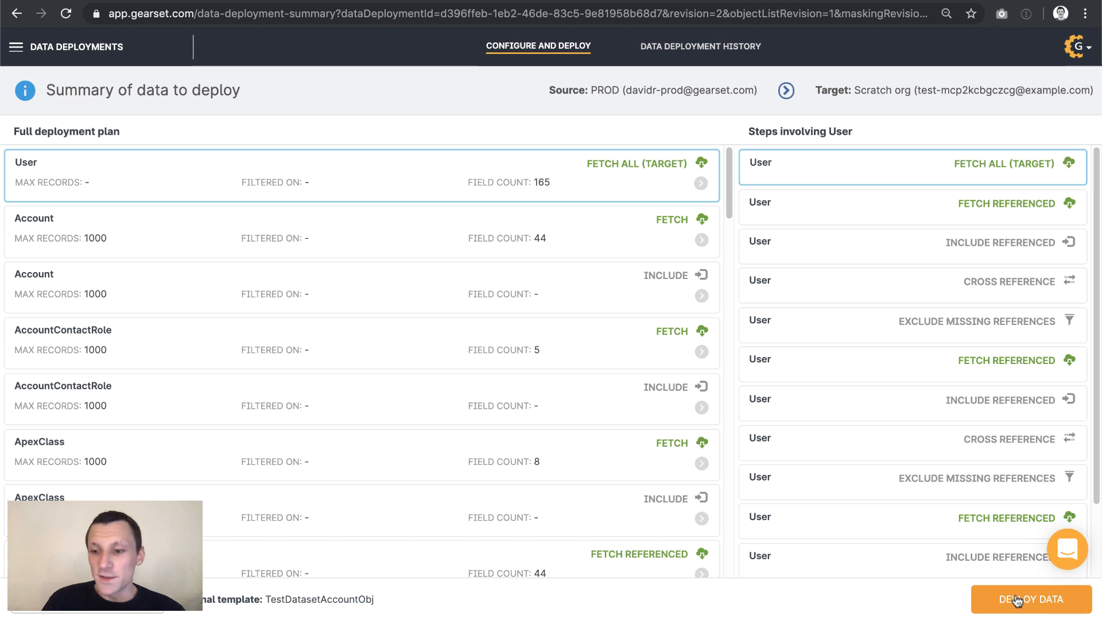
Deploy the masked data: 6 User, 13 Account and 3 ApexClass records.
click(1031, 599)
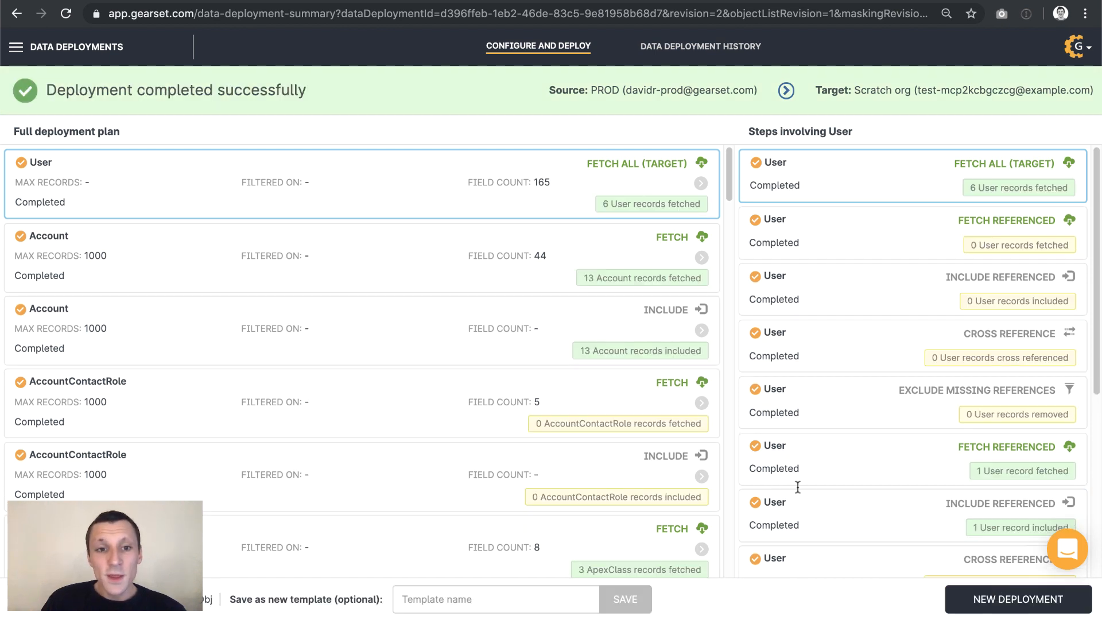
Show the side navigation listing metadata, automation, data deployments and backup.
click(16, 46)
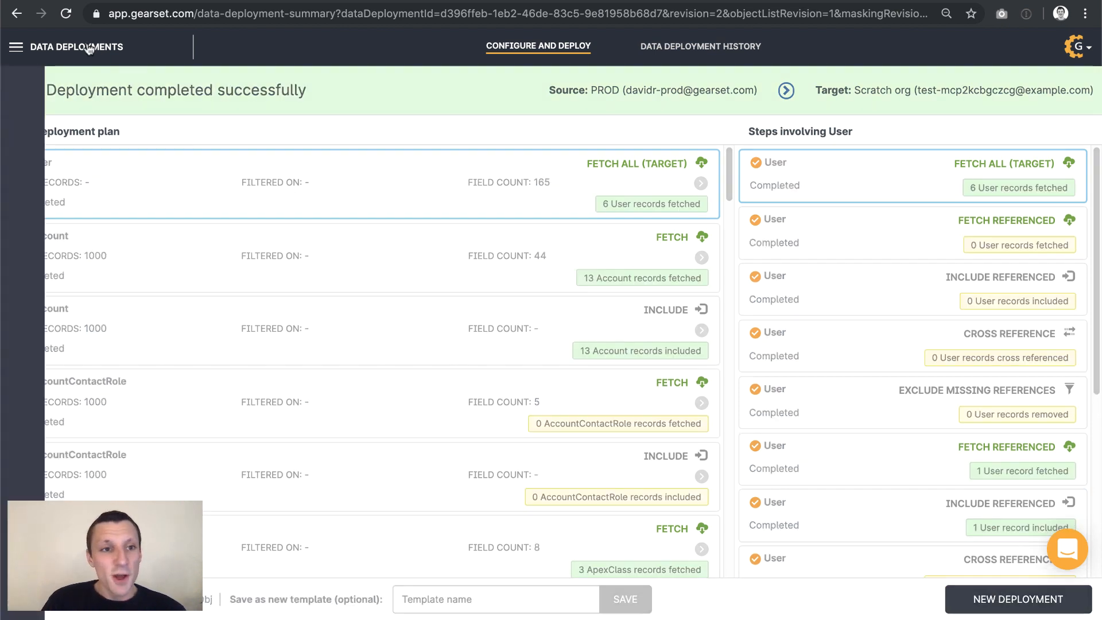
click(16, 46)
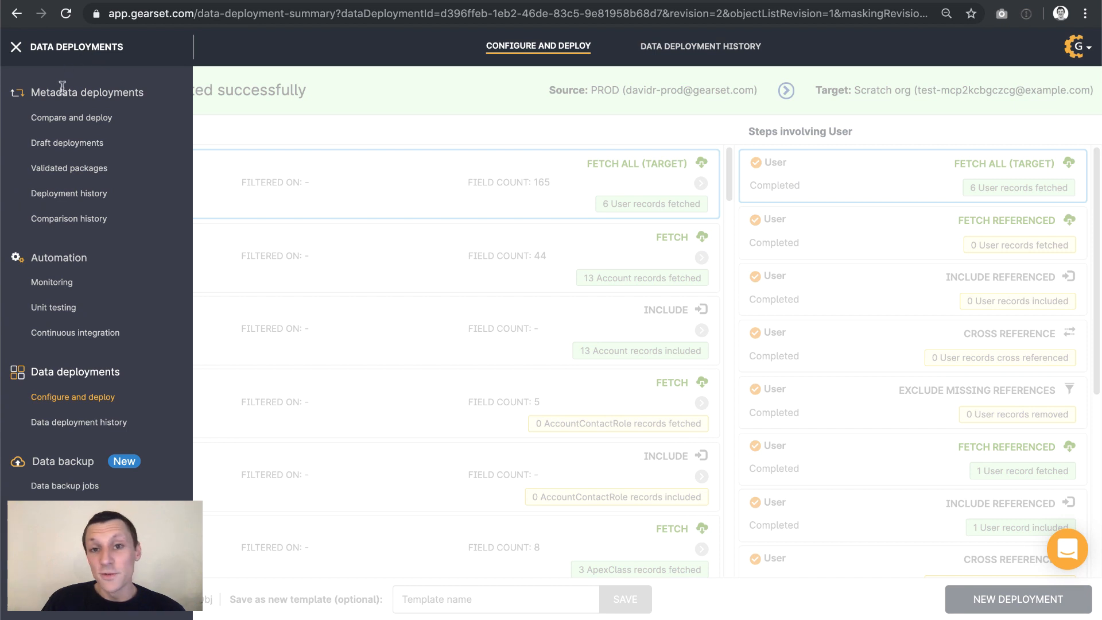
mouse_move(46, 332)
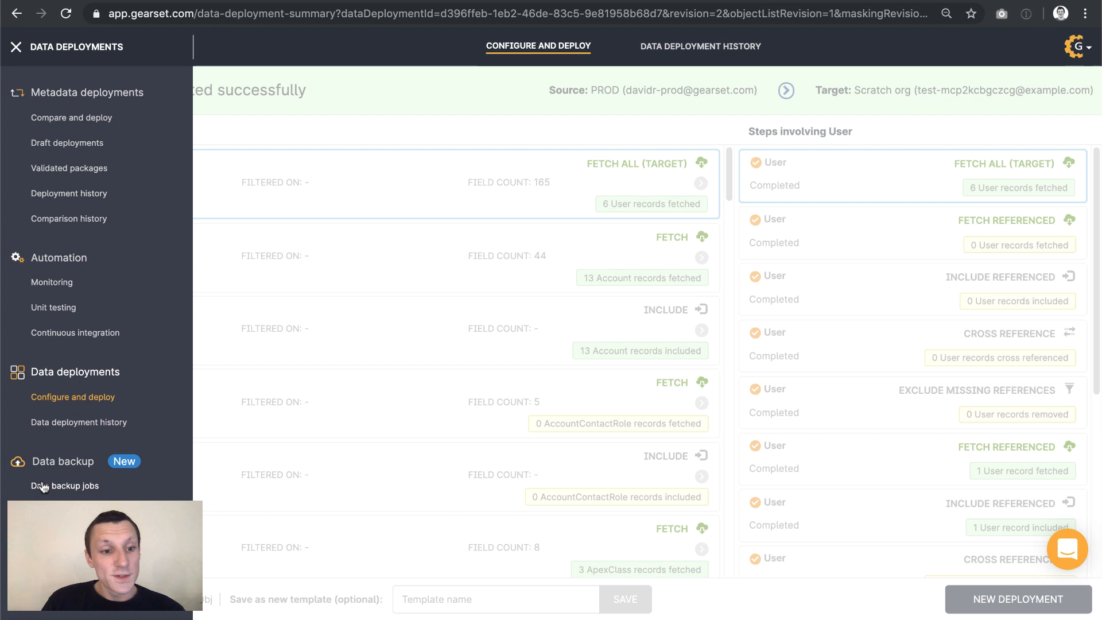
mouse_move(534, 548)
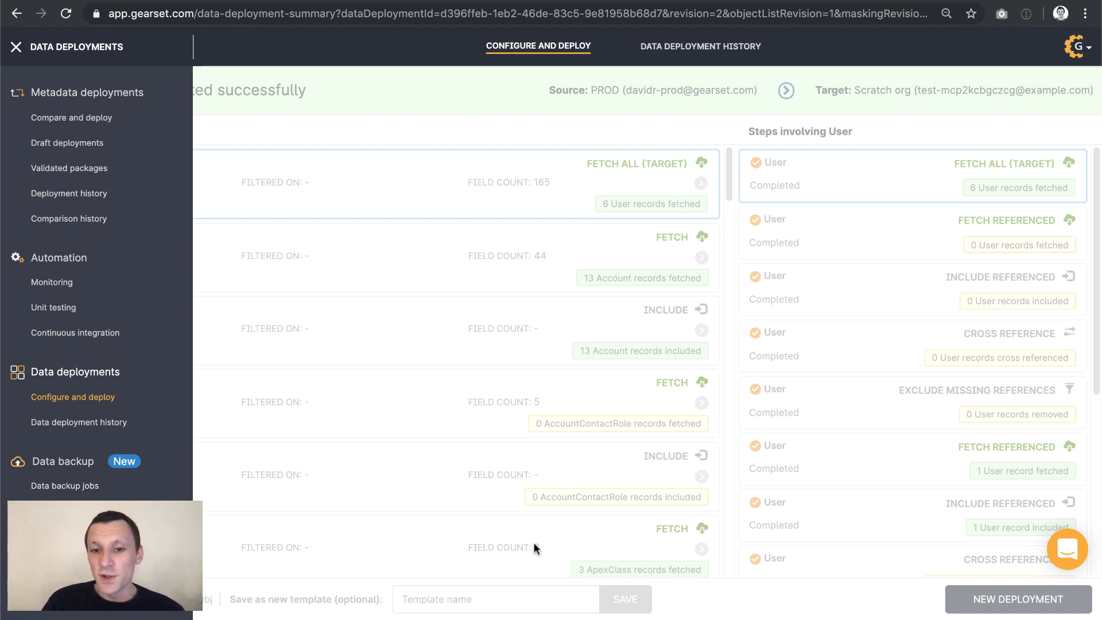